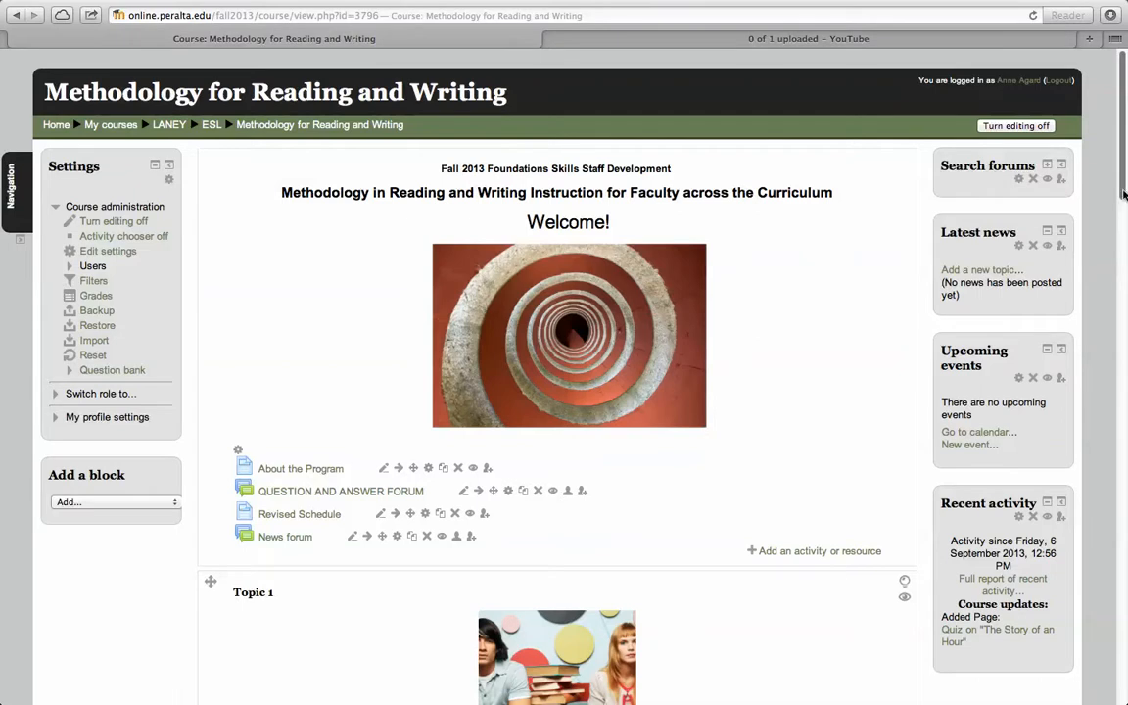
Step: Switch course editing mode off and then back on
scroll("down", 3)
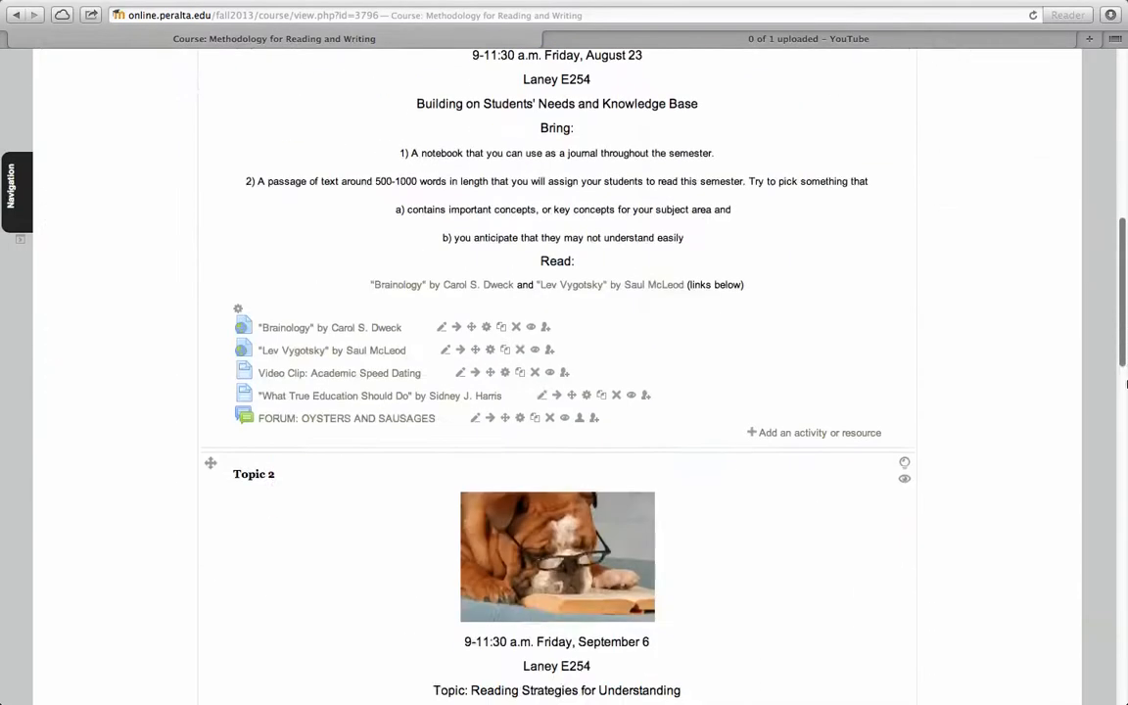
scroll("down", 3)
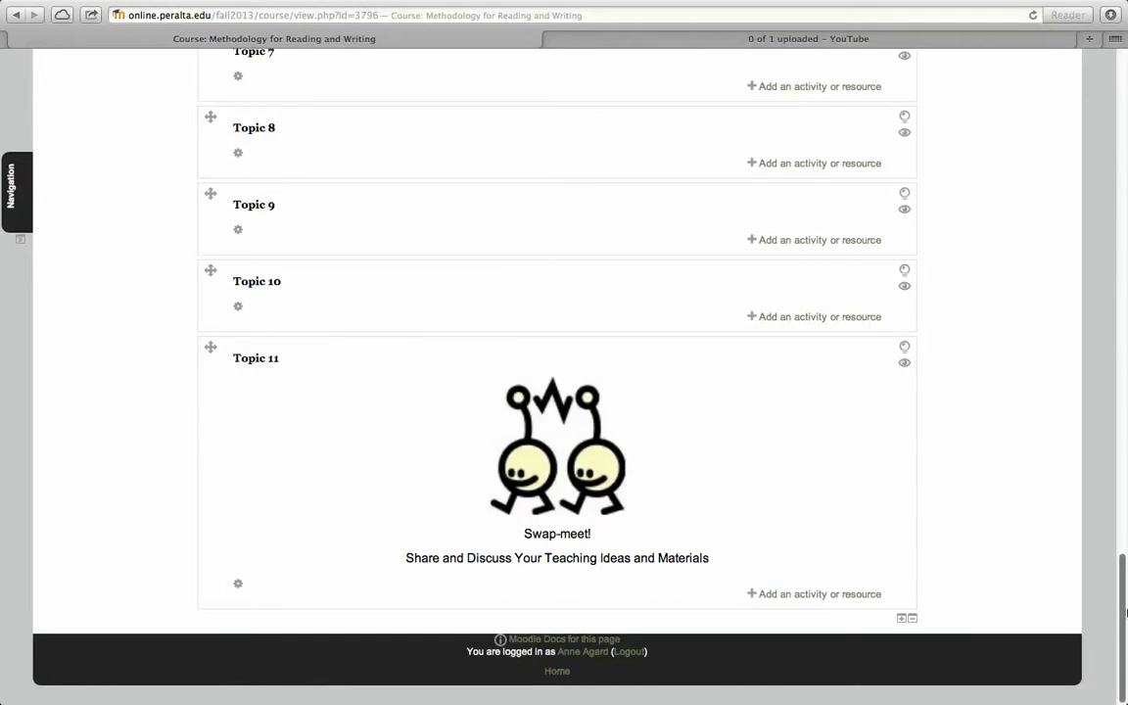
scroll("up", 3)
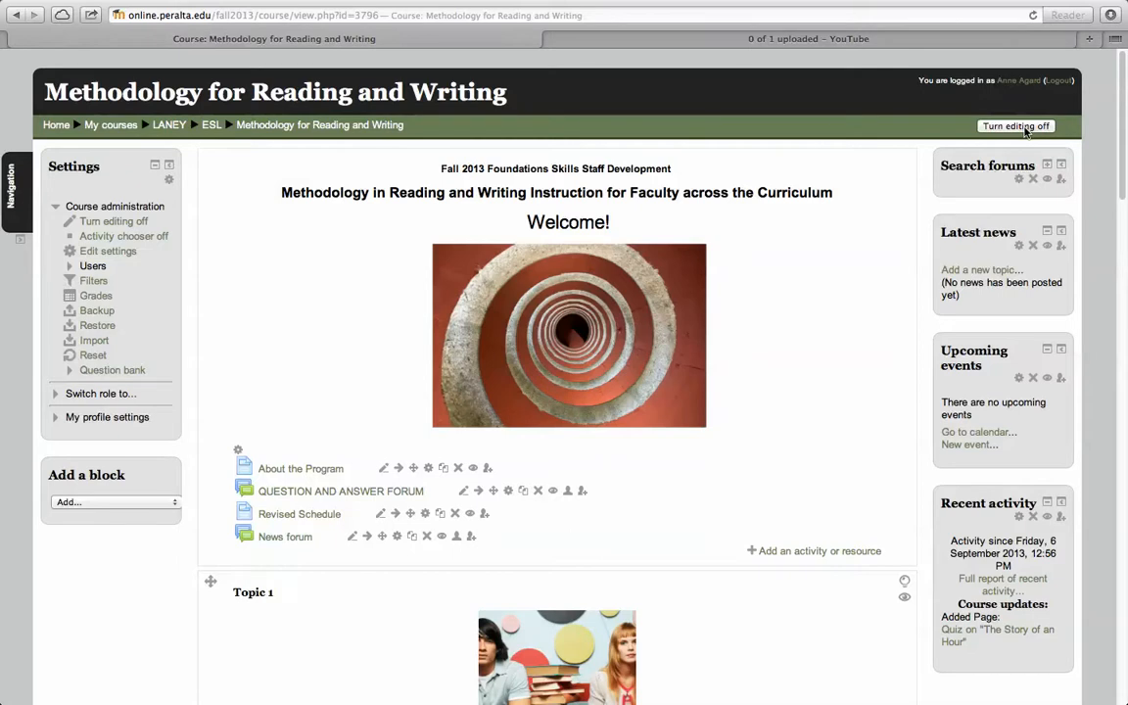
left_click(1015, 127)
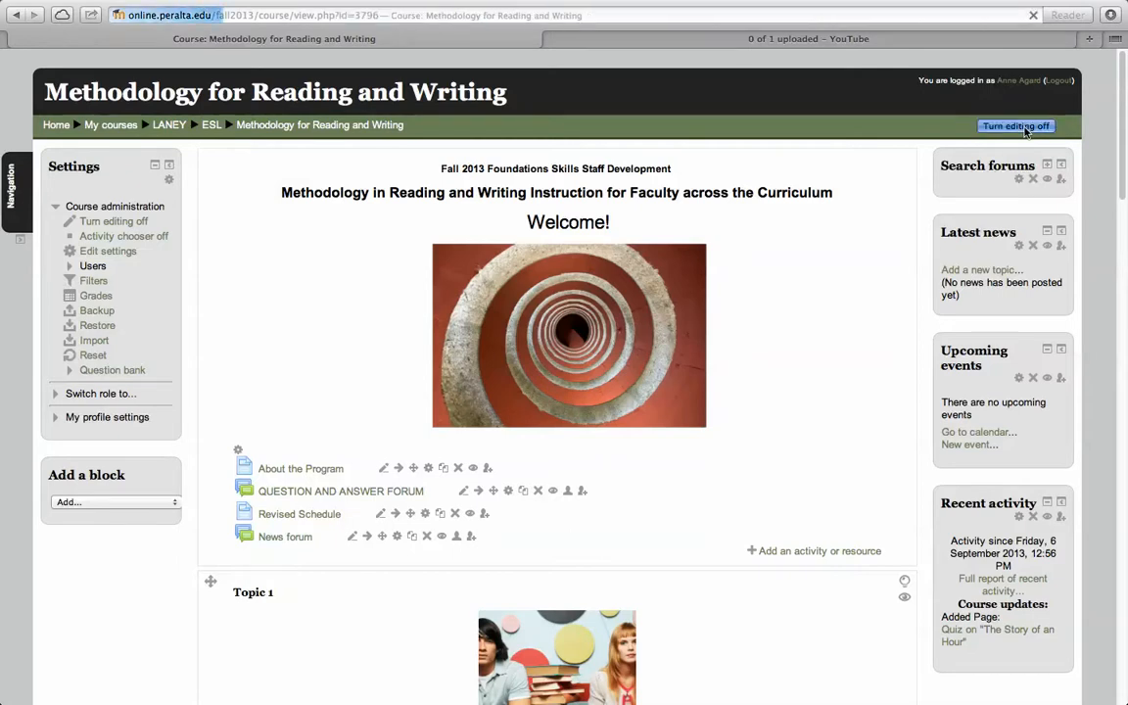
left_click(1015, 126)
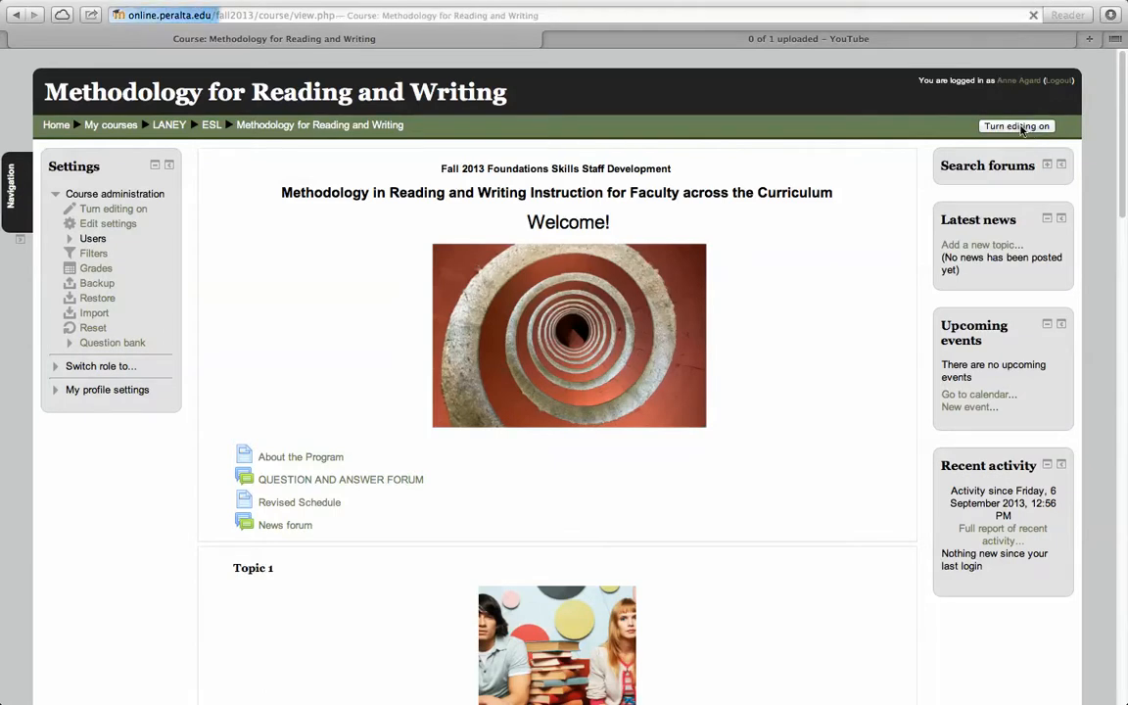
left_click(1016, 126)
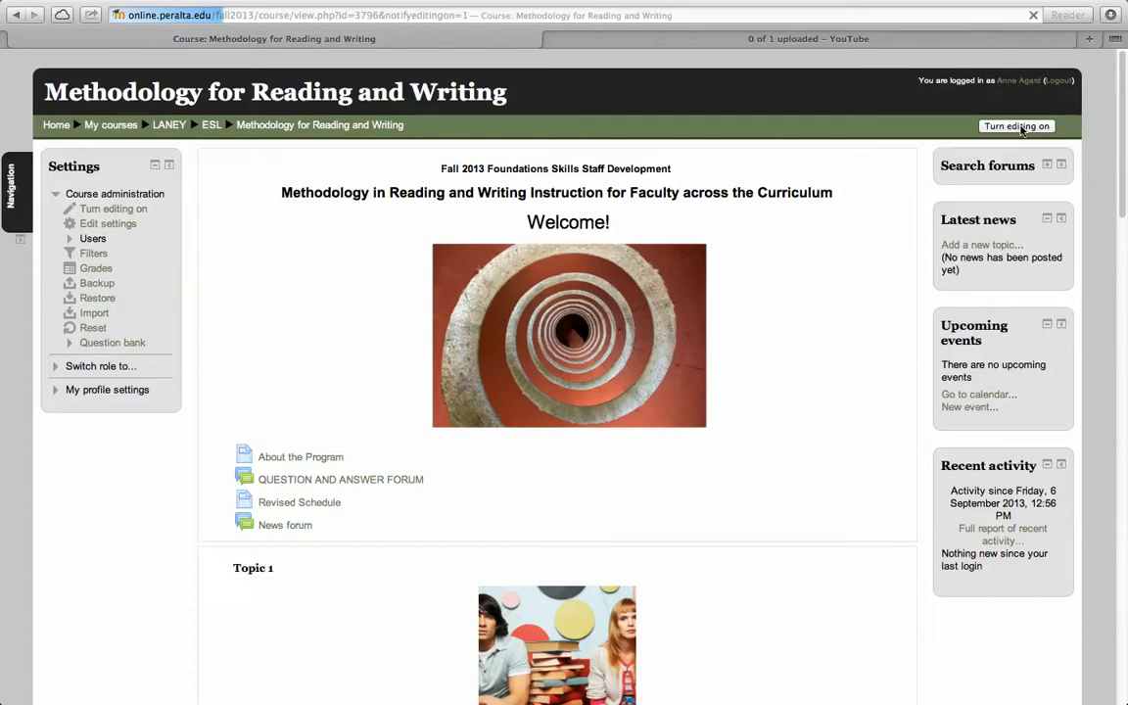
left_click(1016, 126)
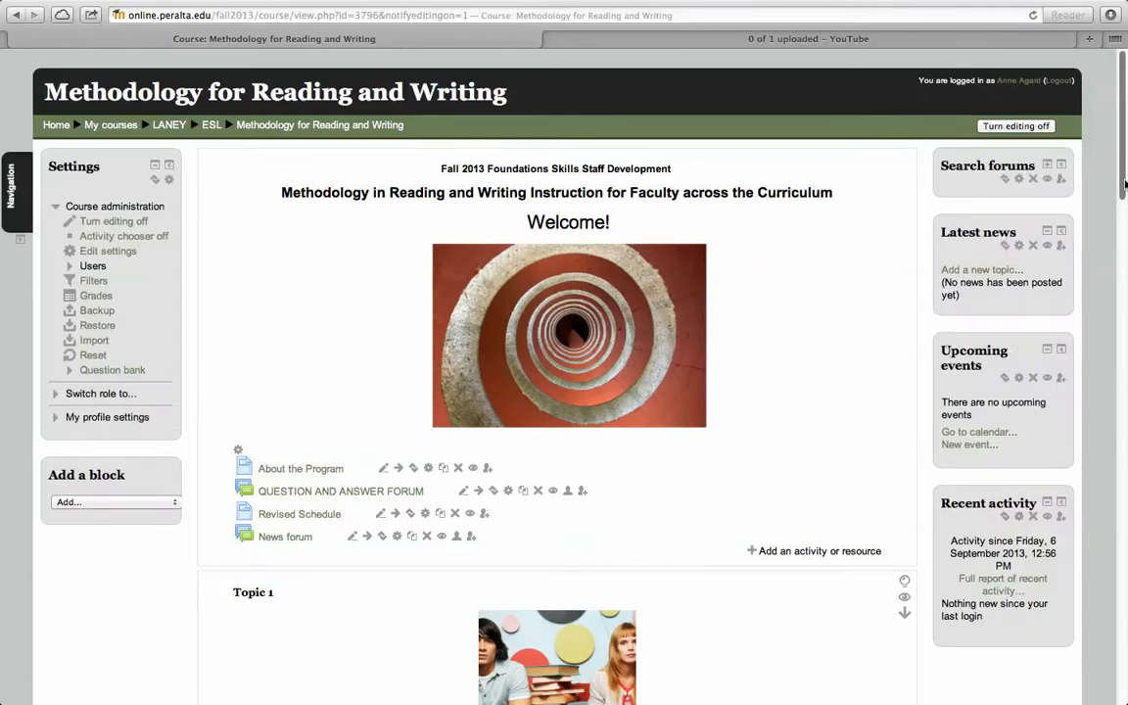
Step: Add a Forum activity to Topic 11
scroll("down", 3)
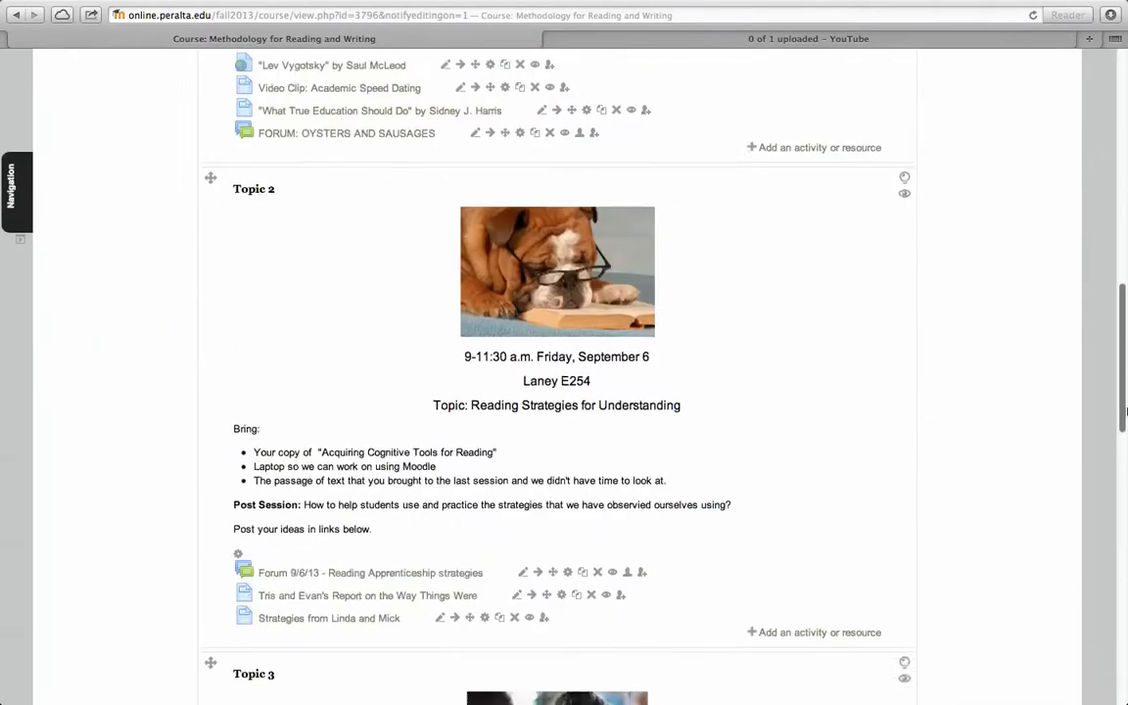
scroll("down", 3)
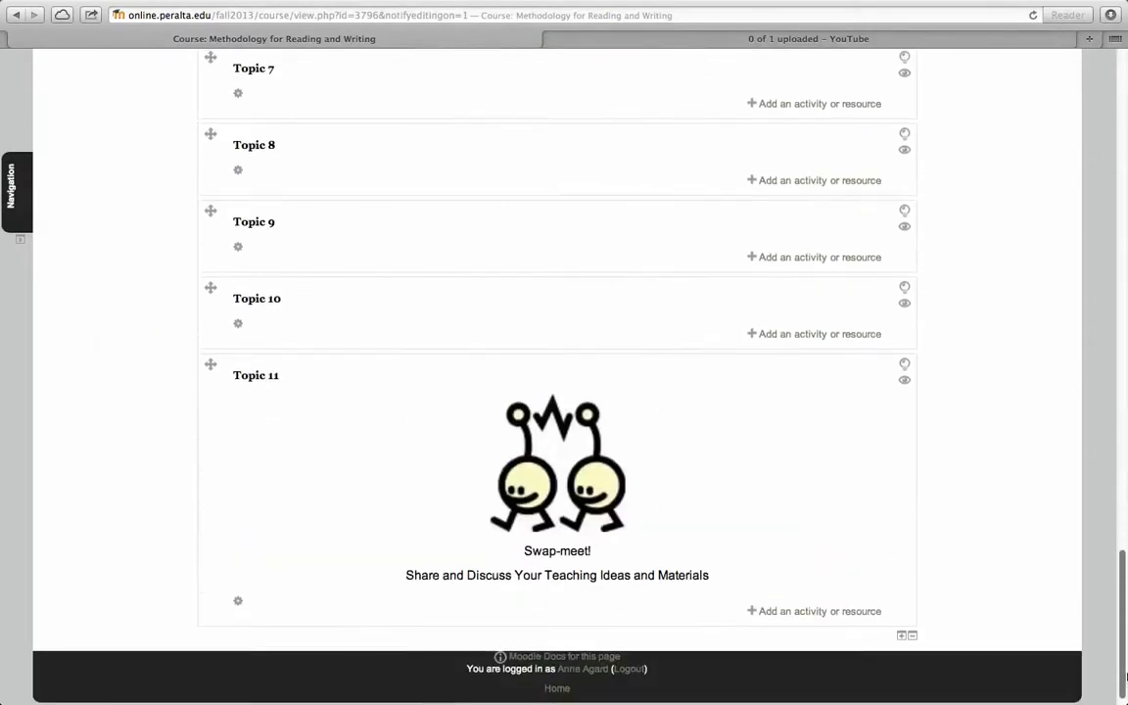
scroll("down", 3)
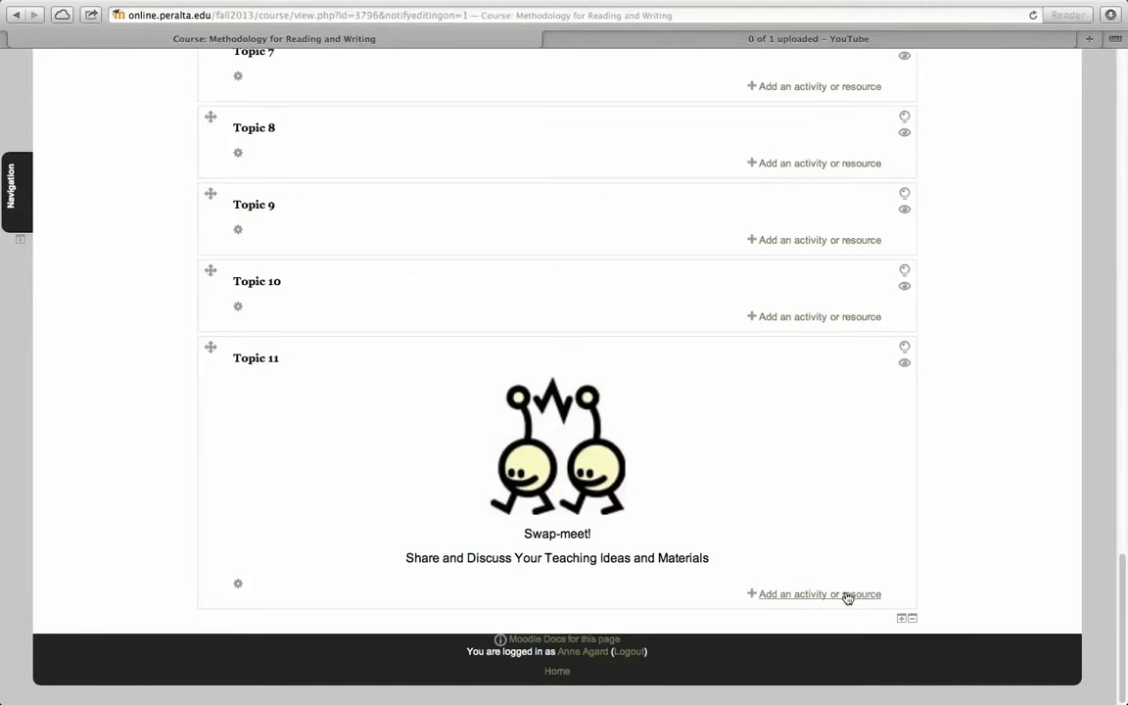
left_click(818, 593)
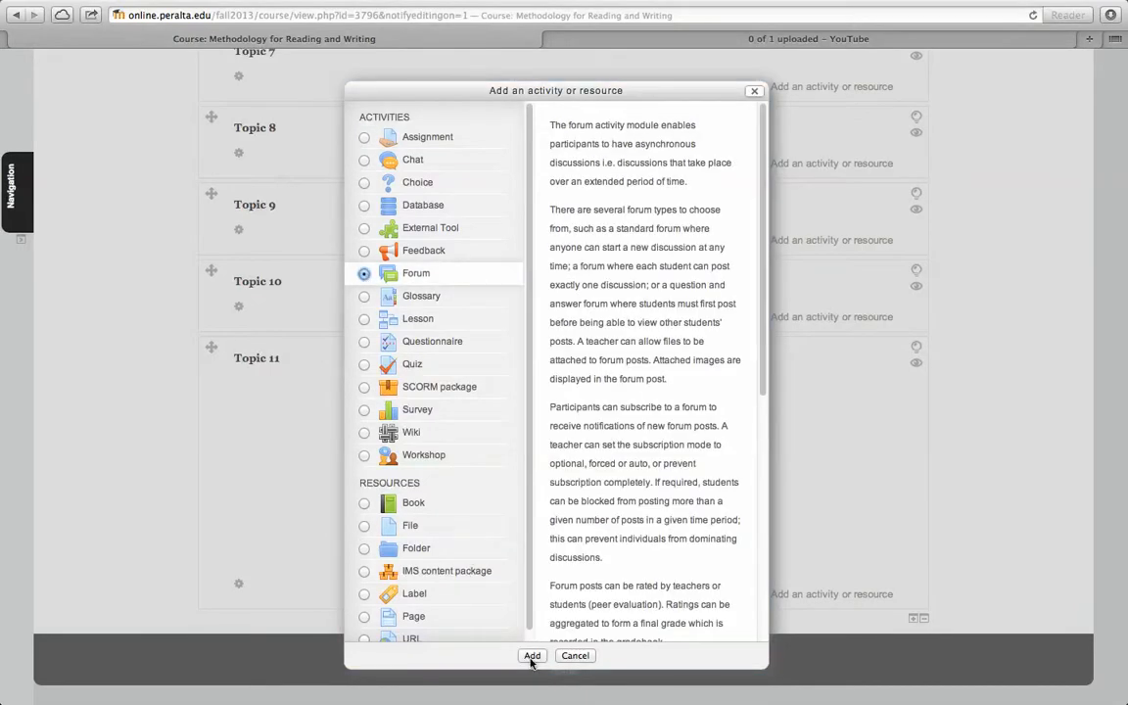
left_click(531, 655)
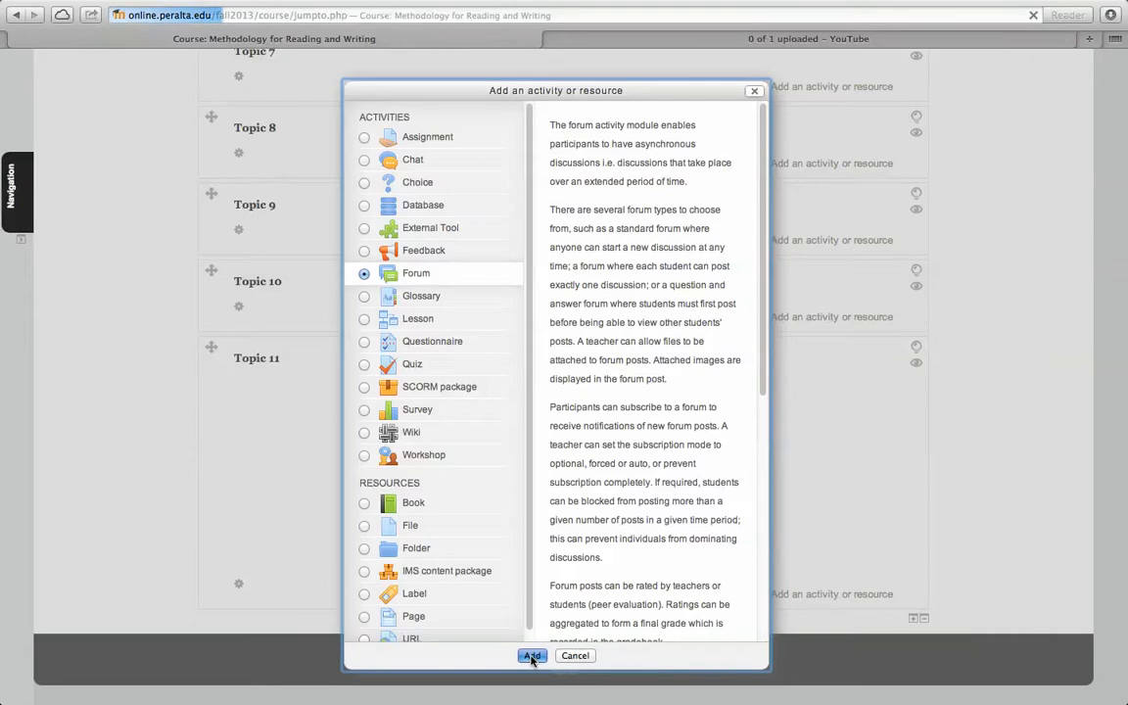
left_click(532, 655)
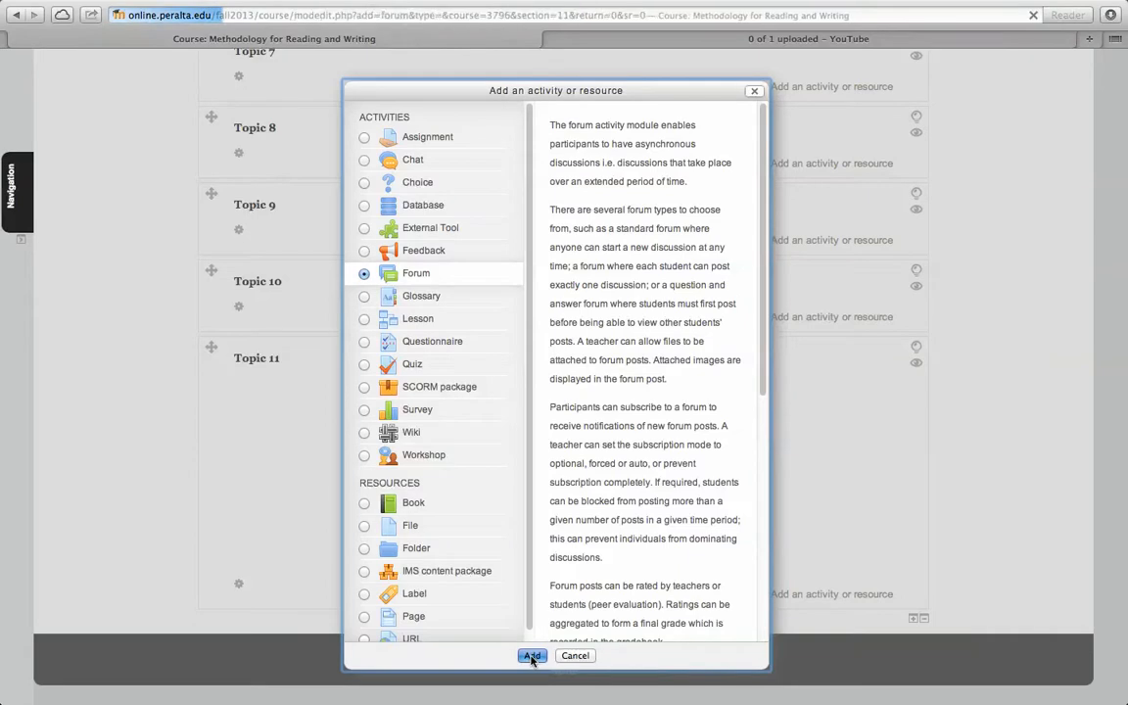
left_click(532, 655)
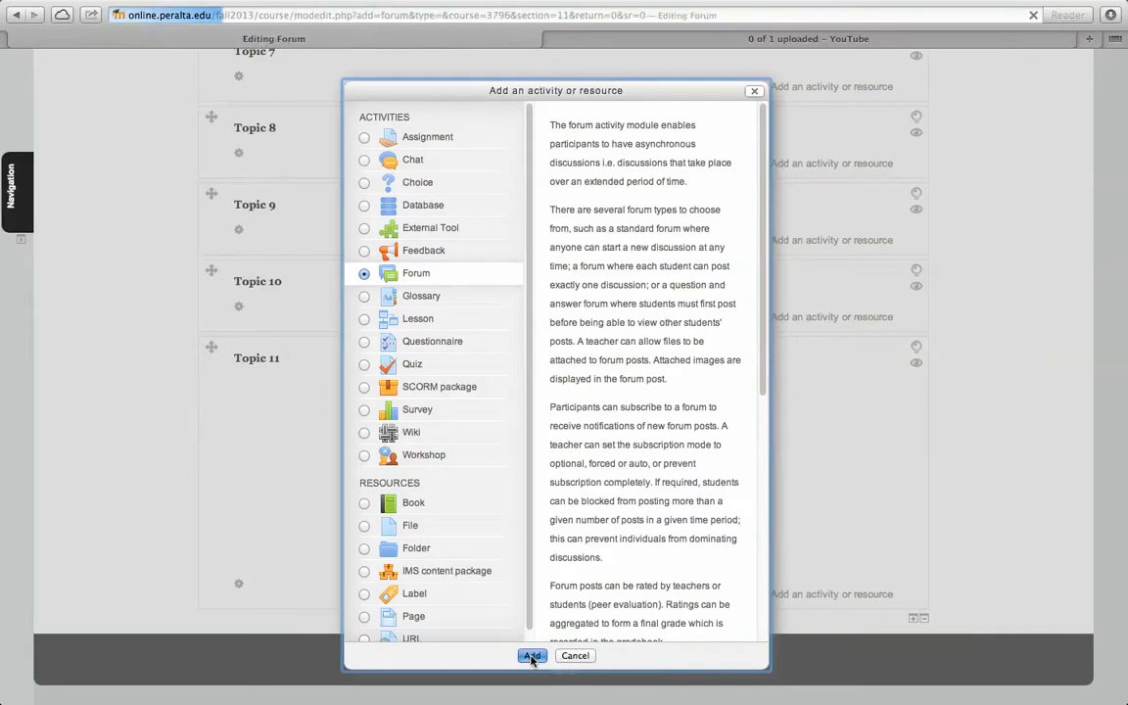
left_click(532, 656)
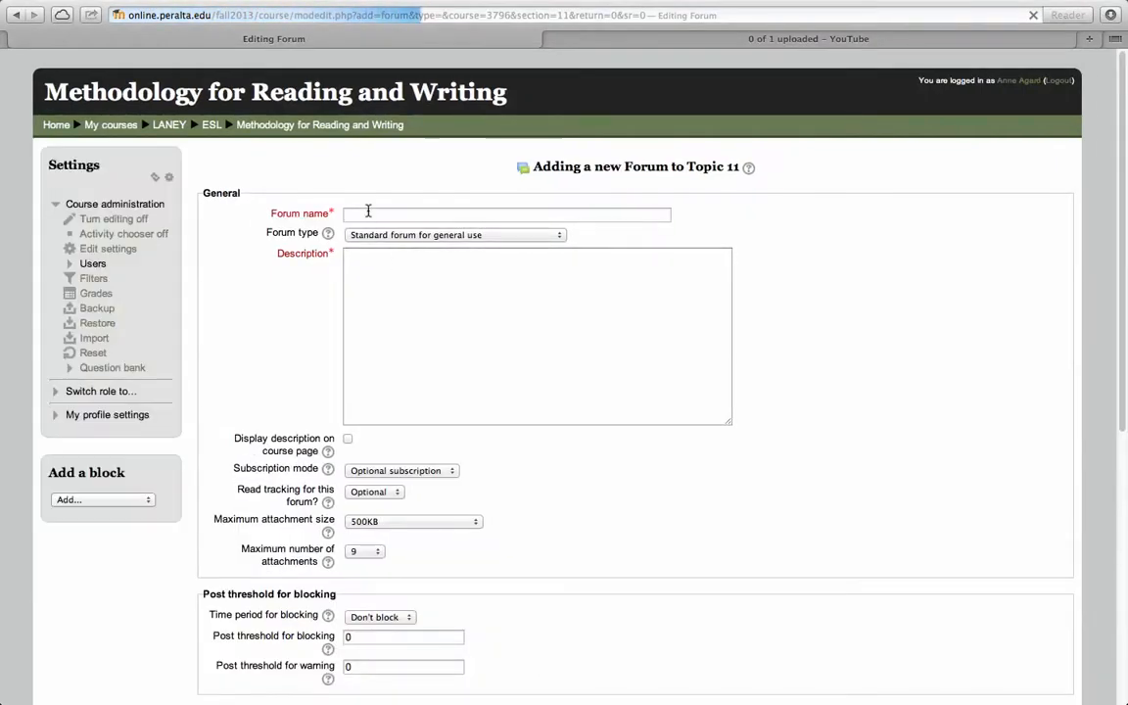
Step: Name the new forum 'Annie–feedback requested'
left_click(506, 214)
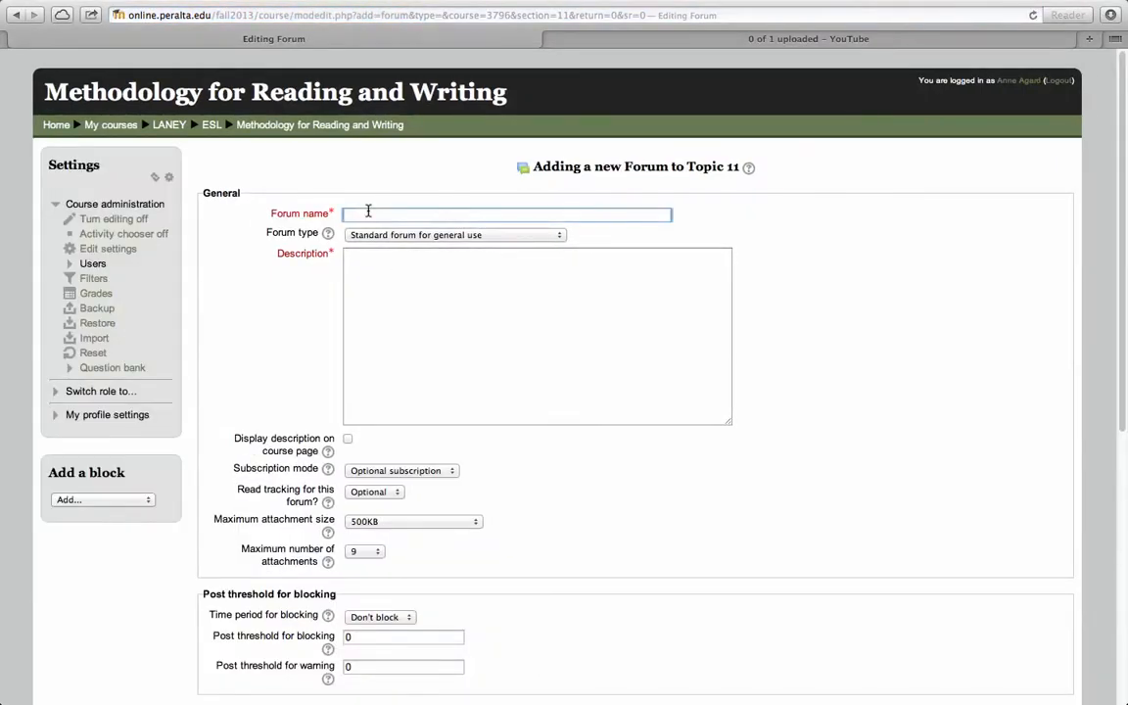
type("Anne")
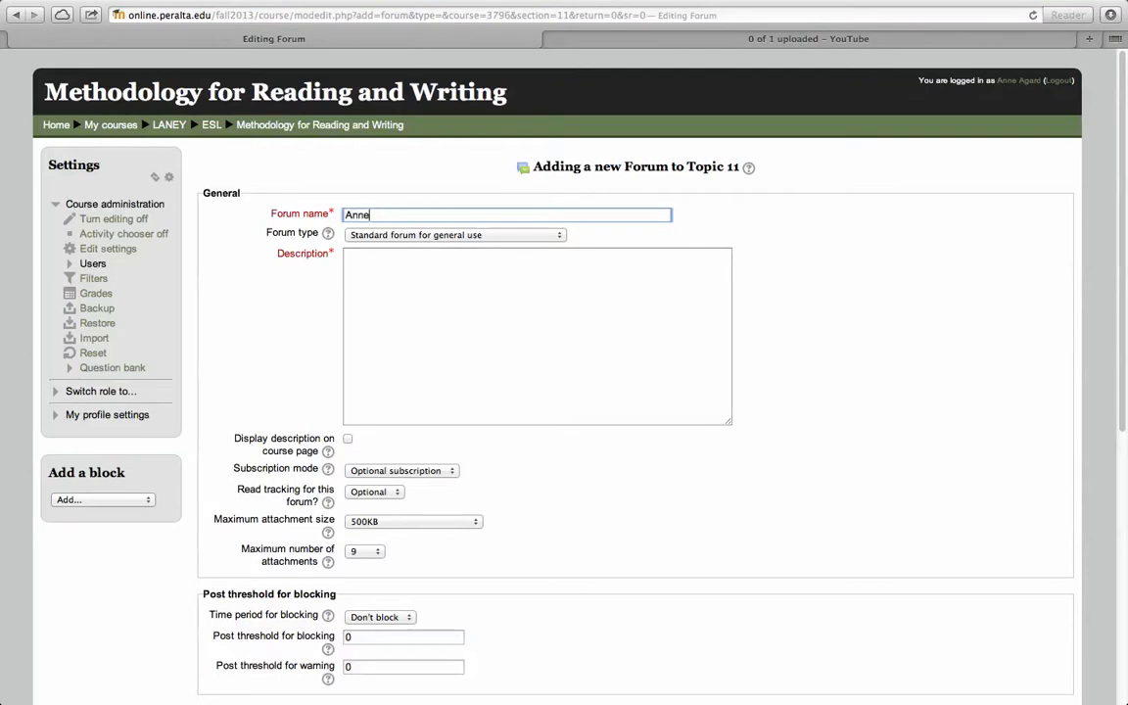
type("ie")
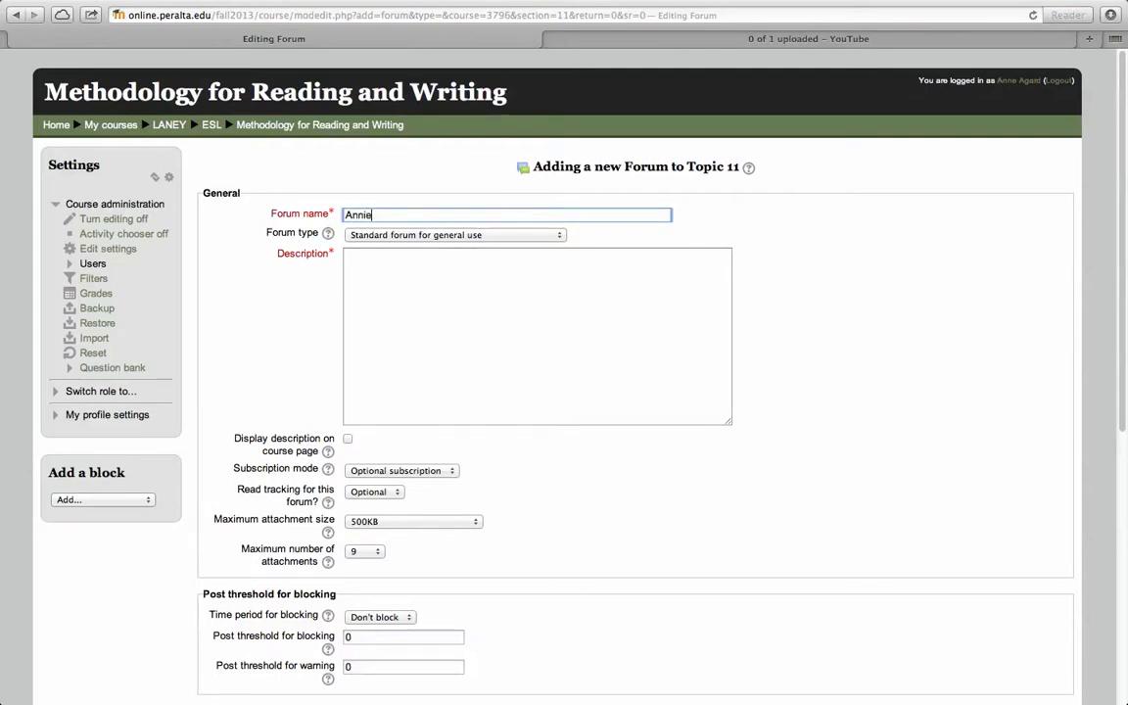
type("-feedback")
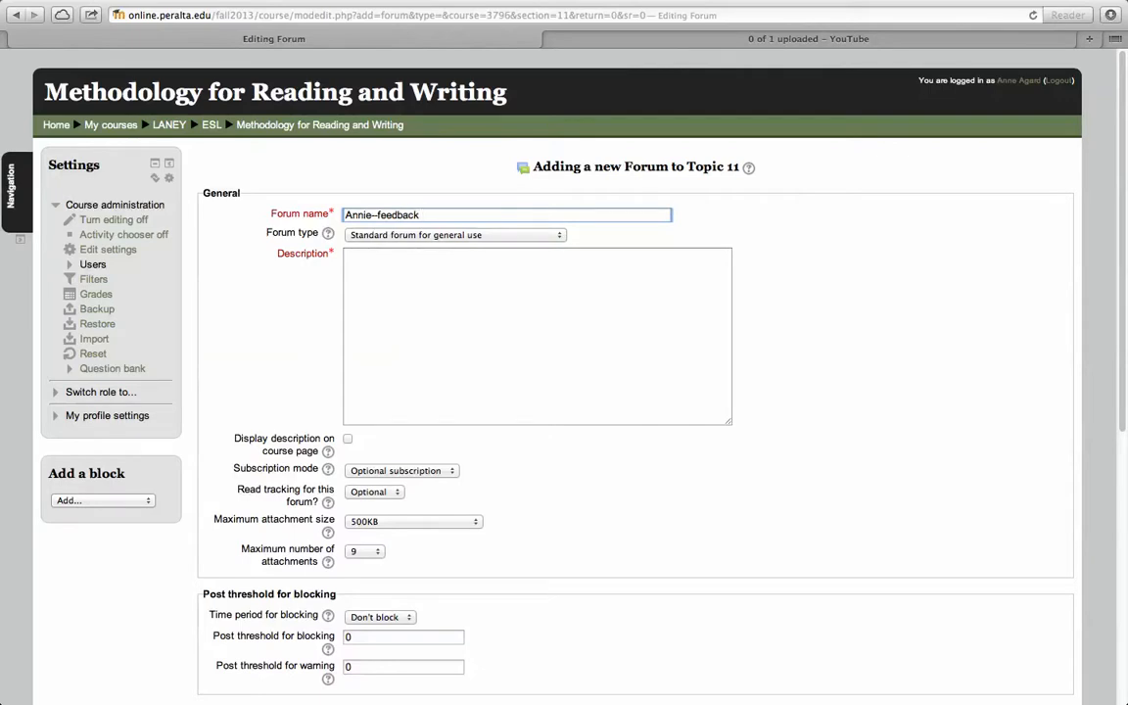
type("requested")
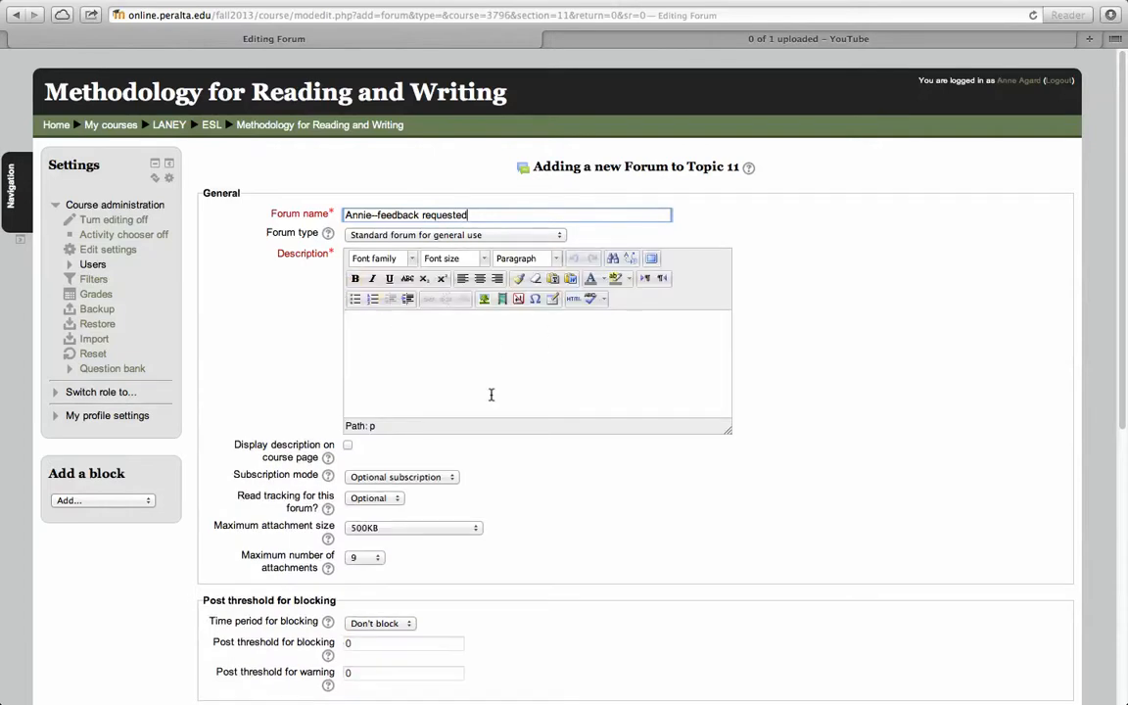
mouse_move(584, 381)
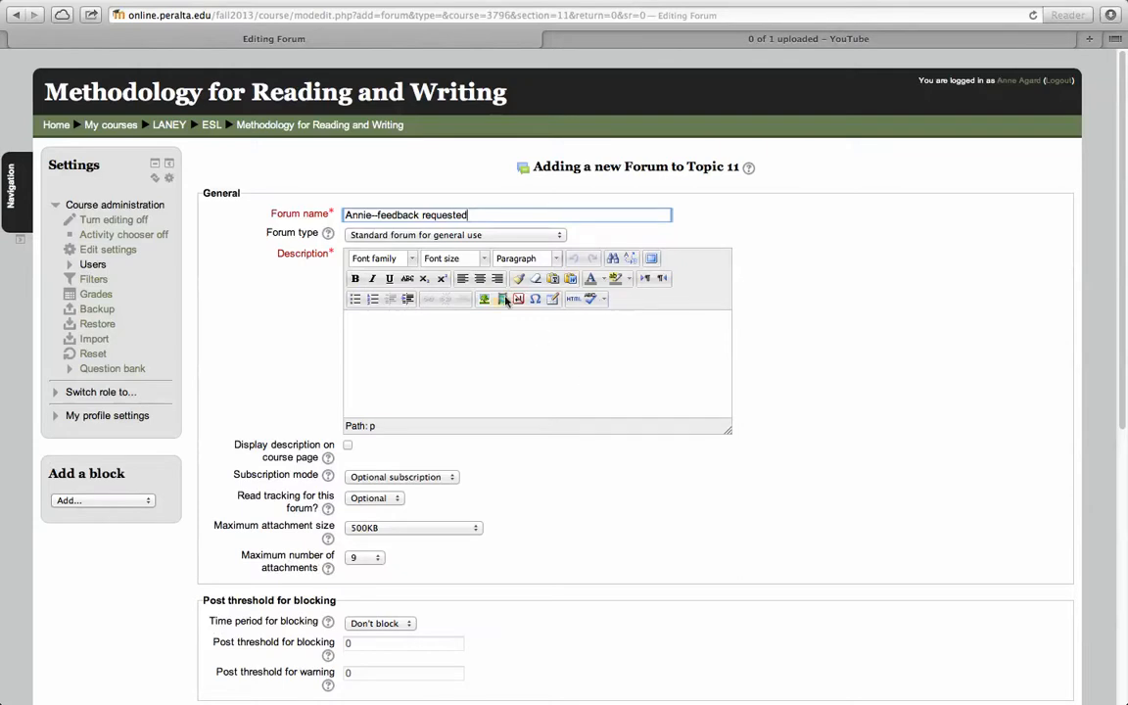
Step: Enter the description 'Here is an idea--tell me what you think--' and size it 14 pt
type("Here is a")
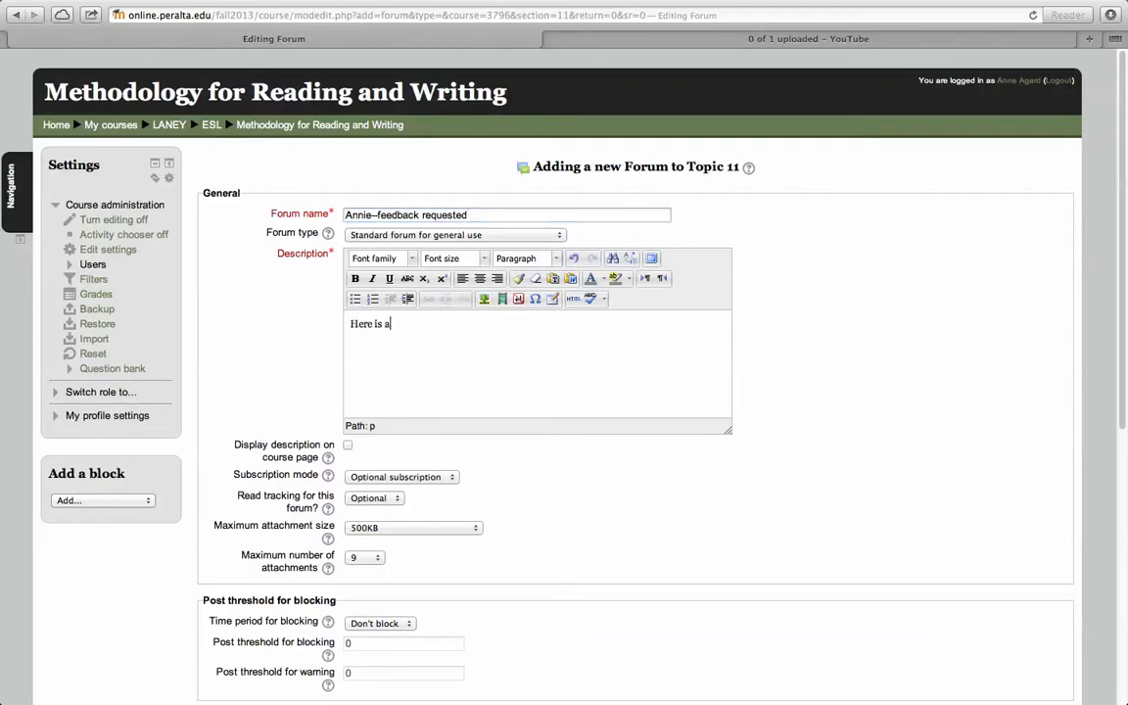
type("n")
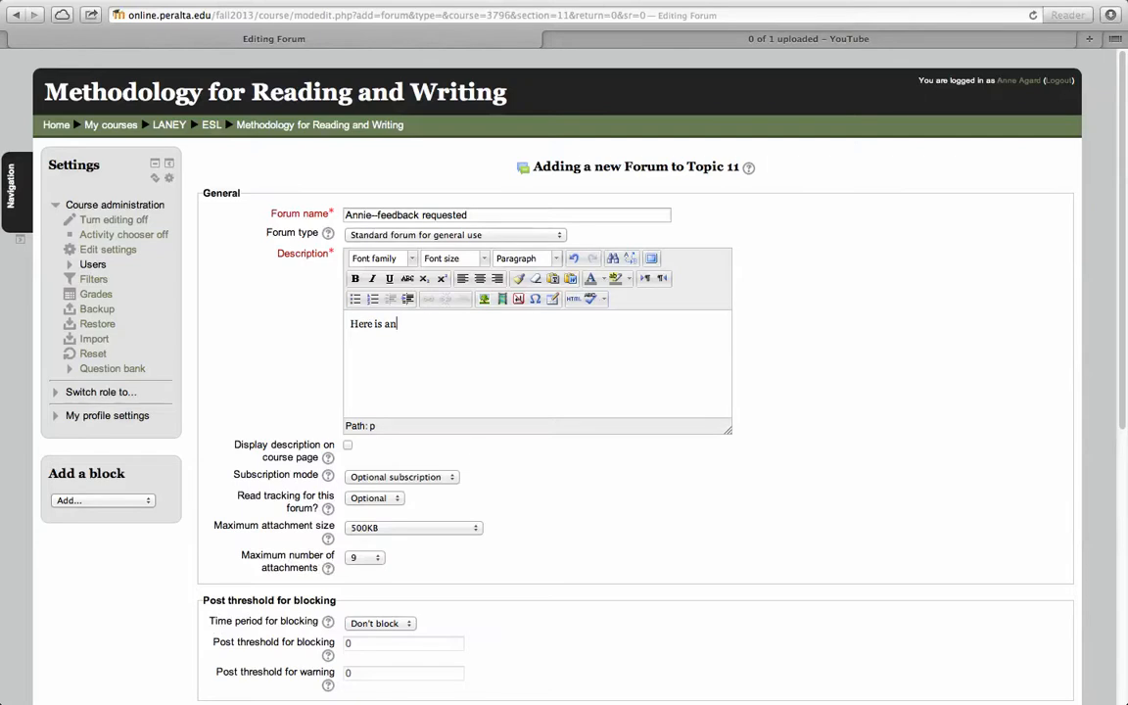
type("idea--")
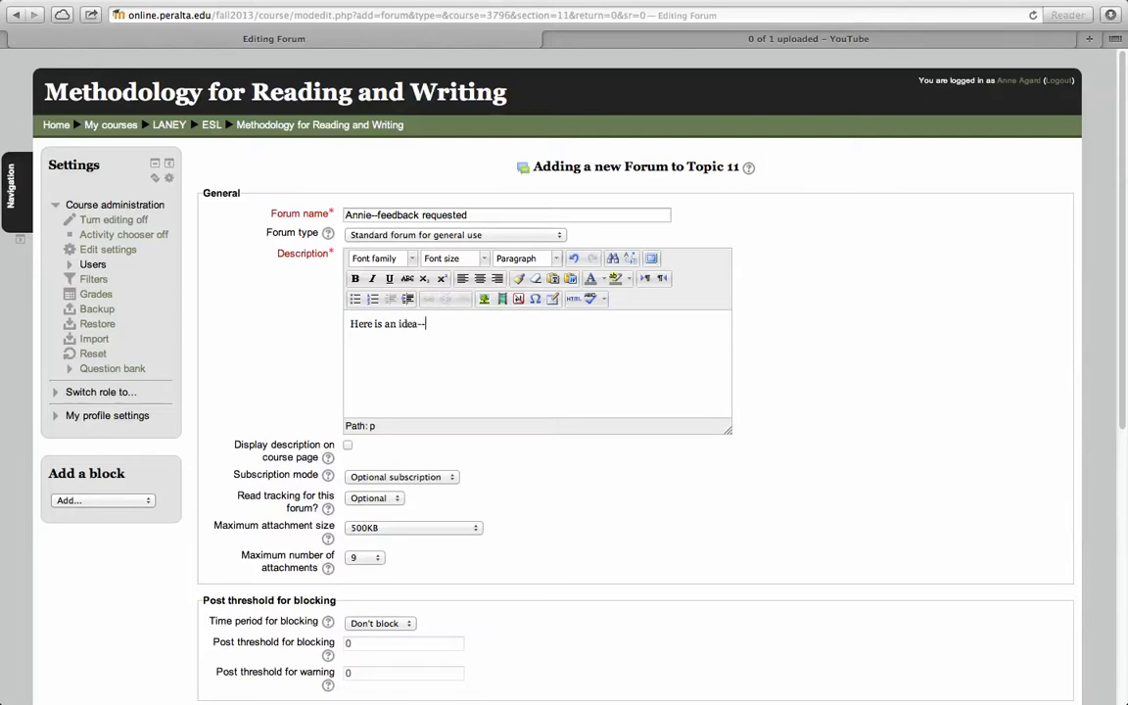
type("tell")
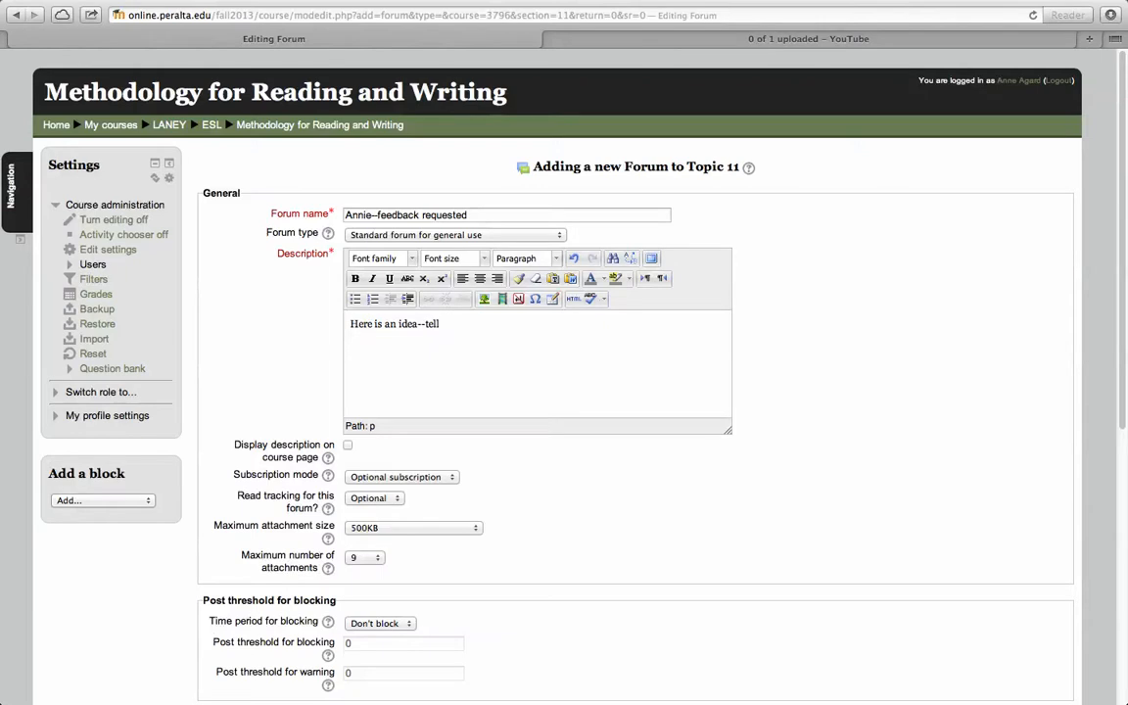
type("me what yo")
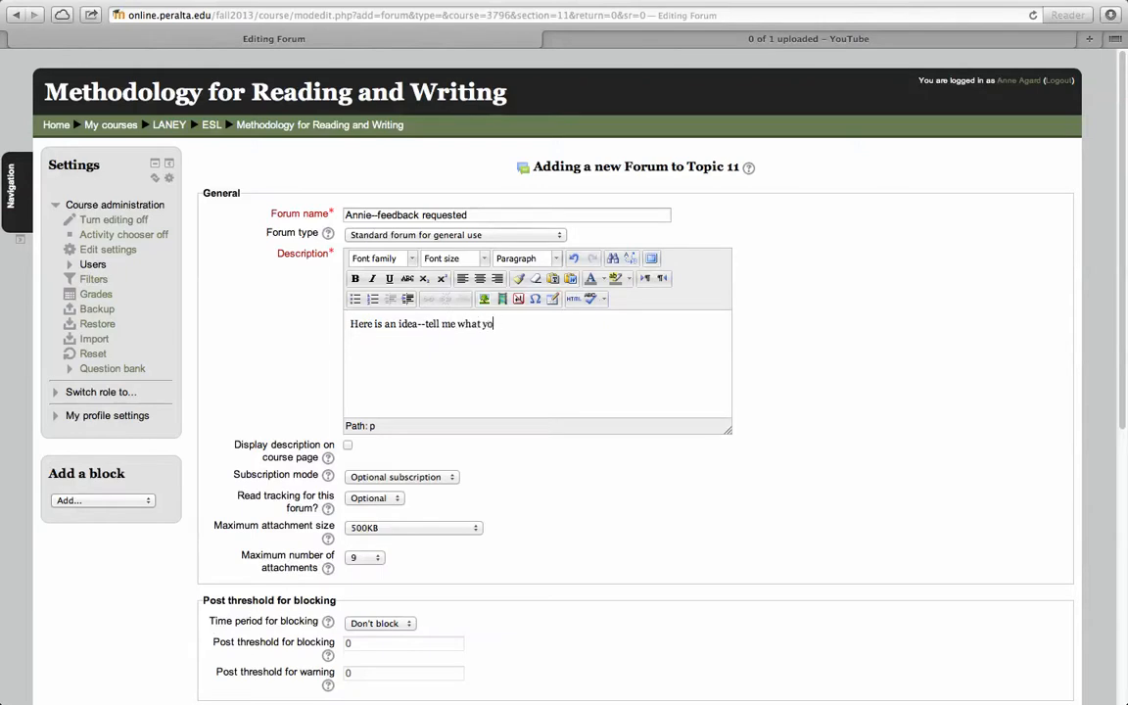
type("u think--")
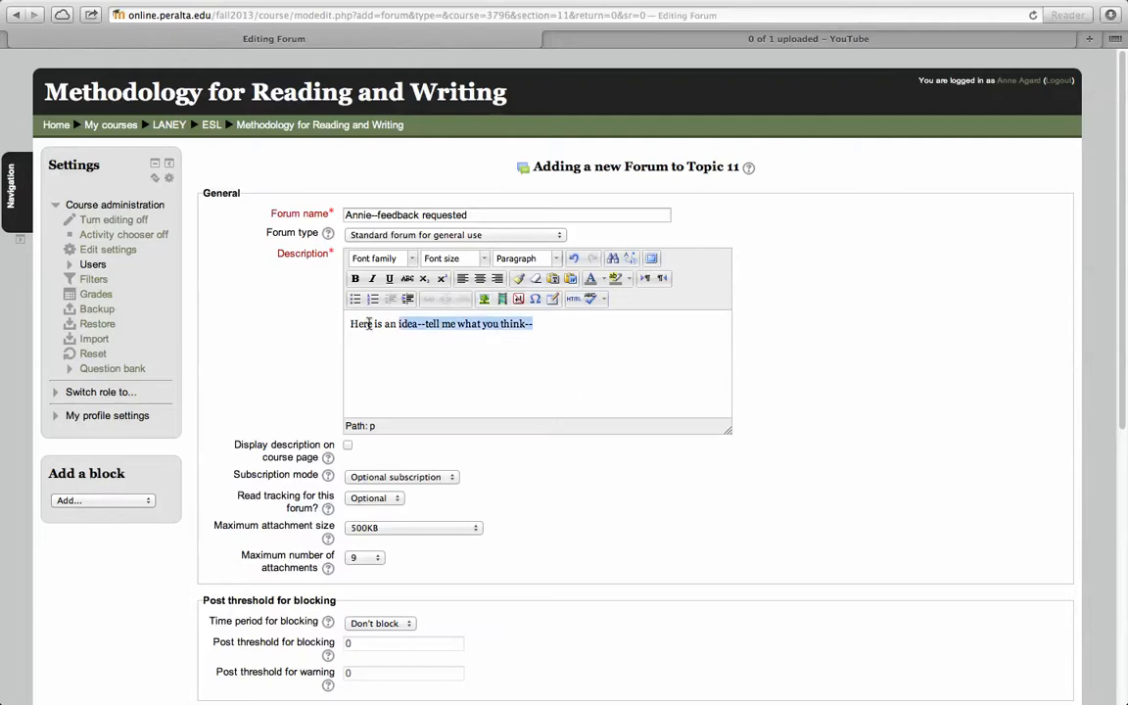
left_click(484, 258)
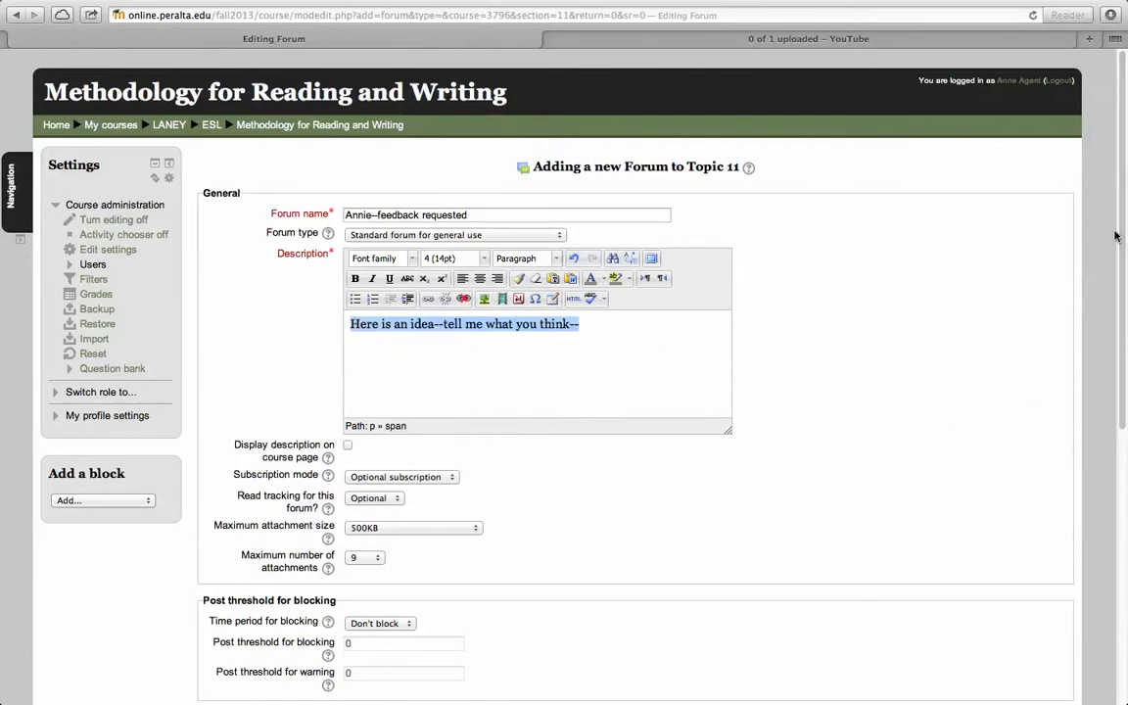
Step: Save and display the forum, then return to the Methodology for Reading and Writing course
scroll("down", 3)
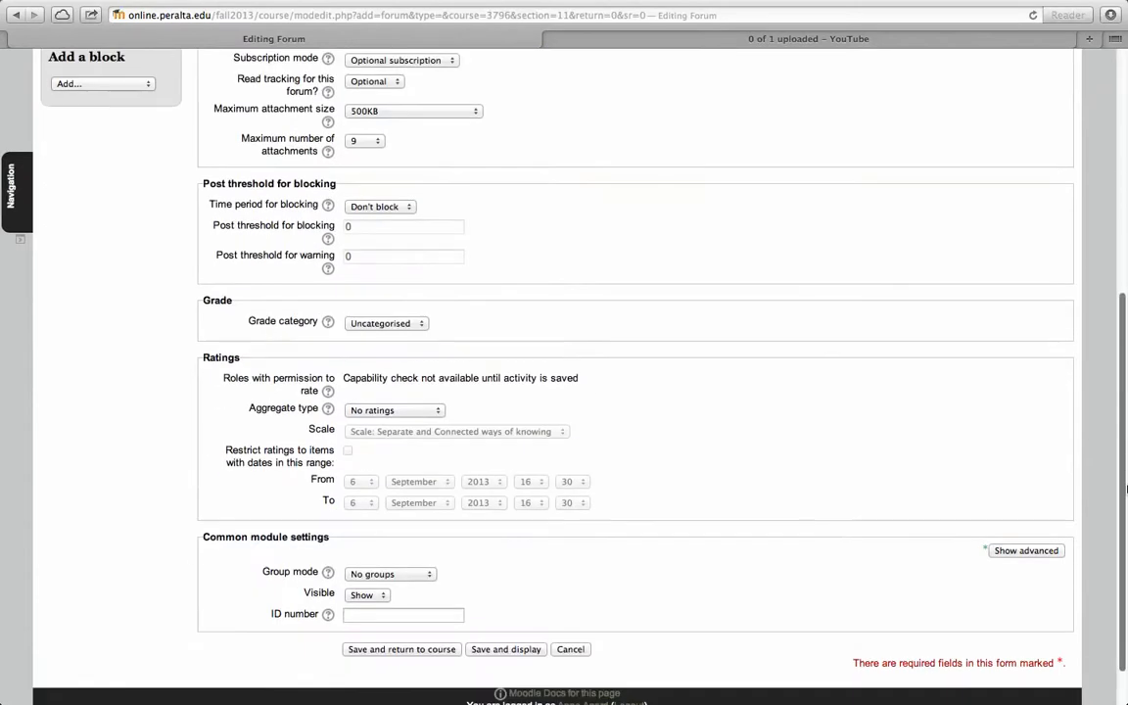
scroll("down", 3)
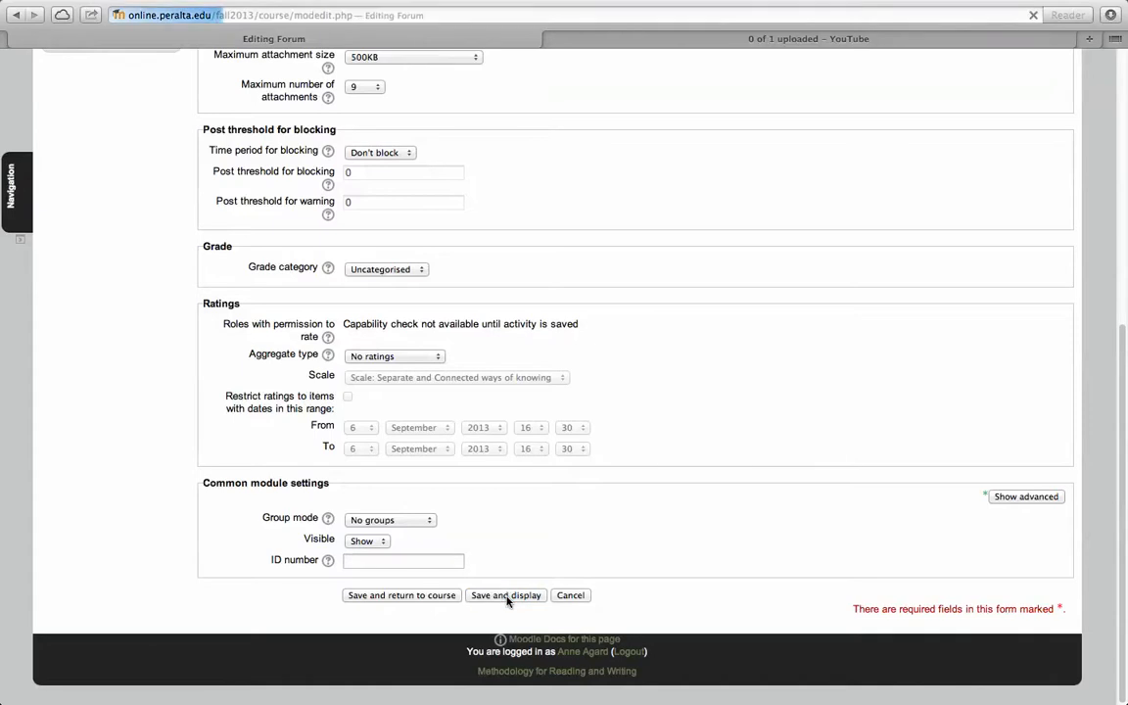
left_click(506, 595)
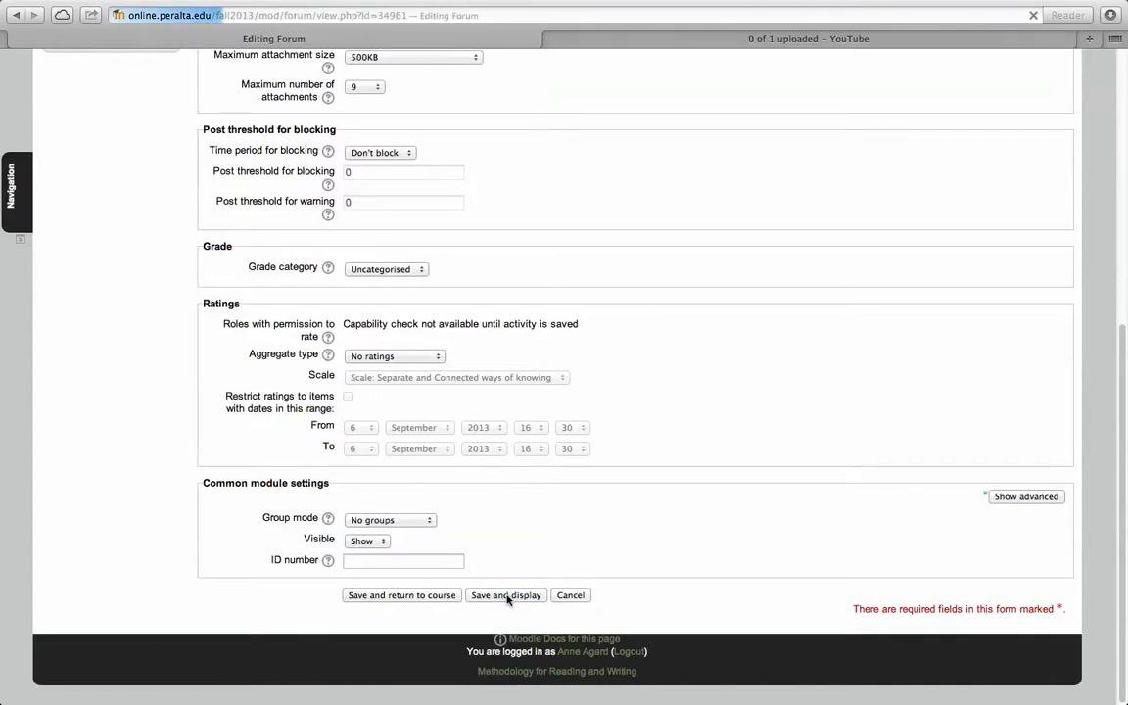
left_click(505, 595)
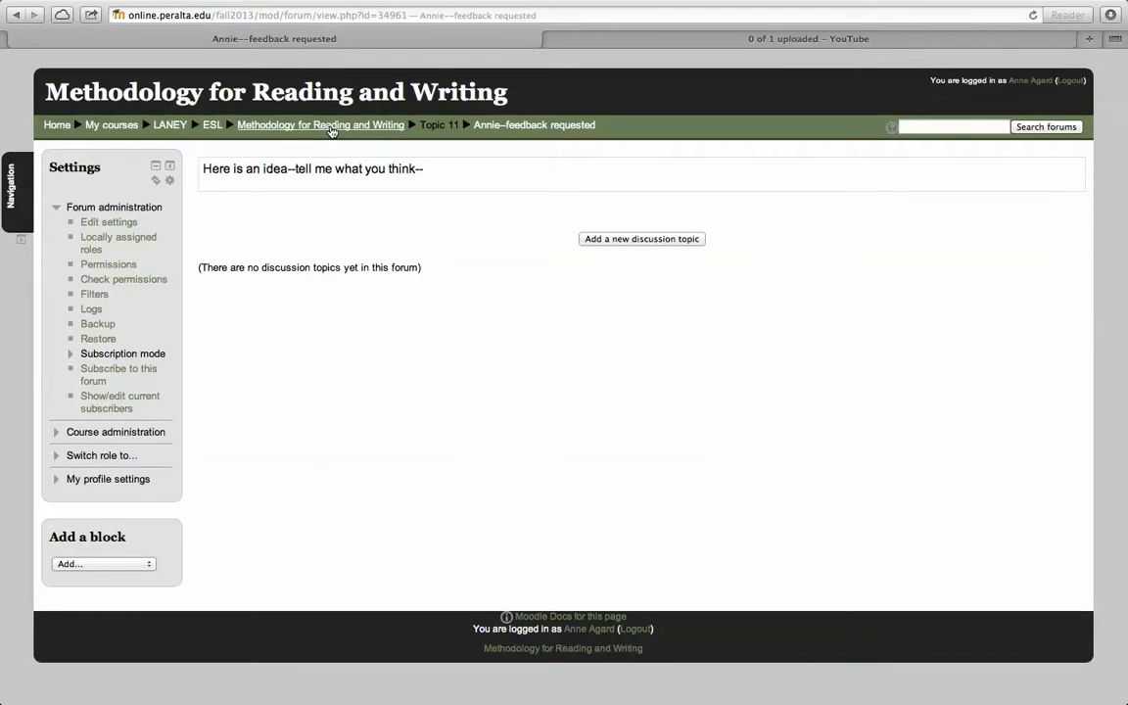
mouse_move(320, 124)
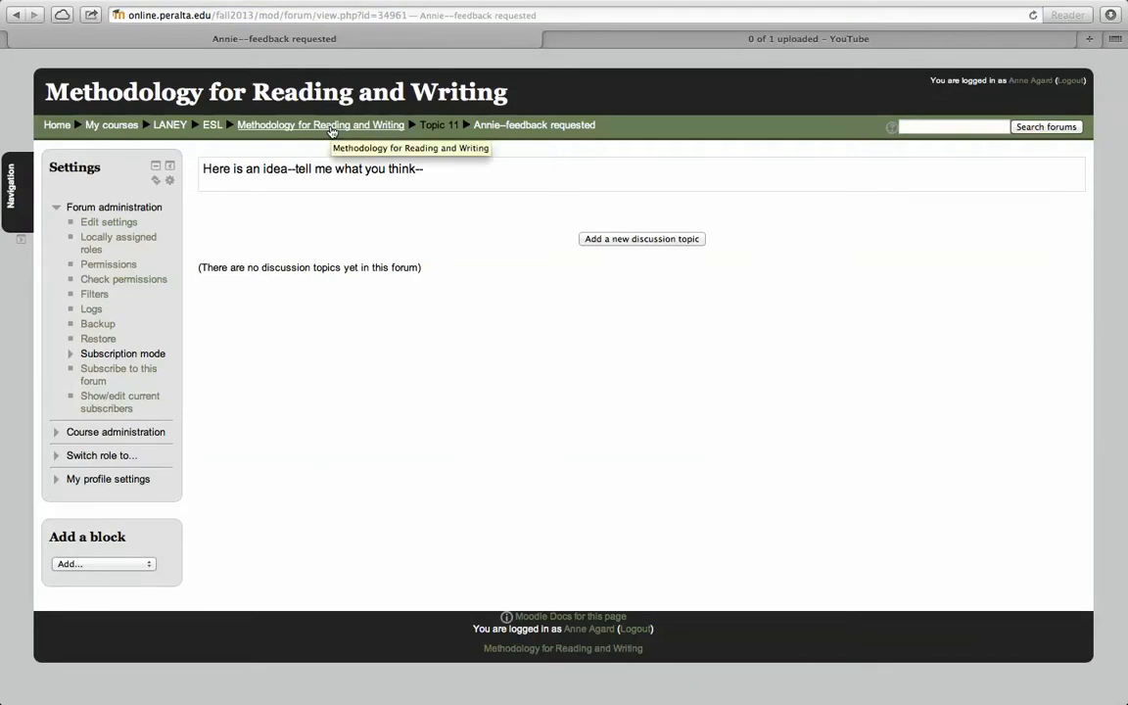
left_click(321, 125)
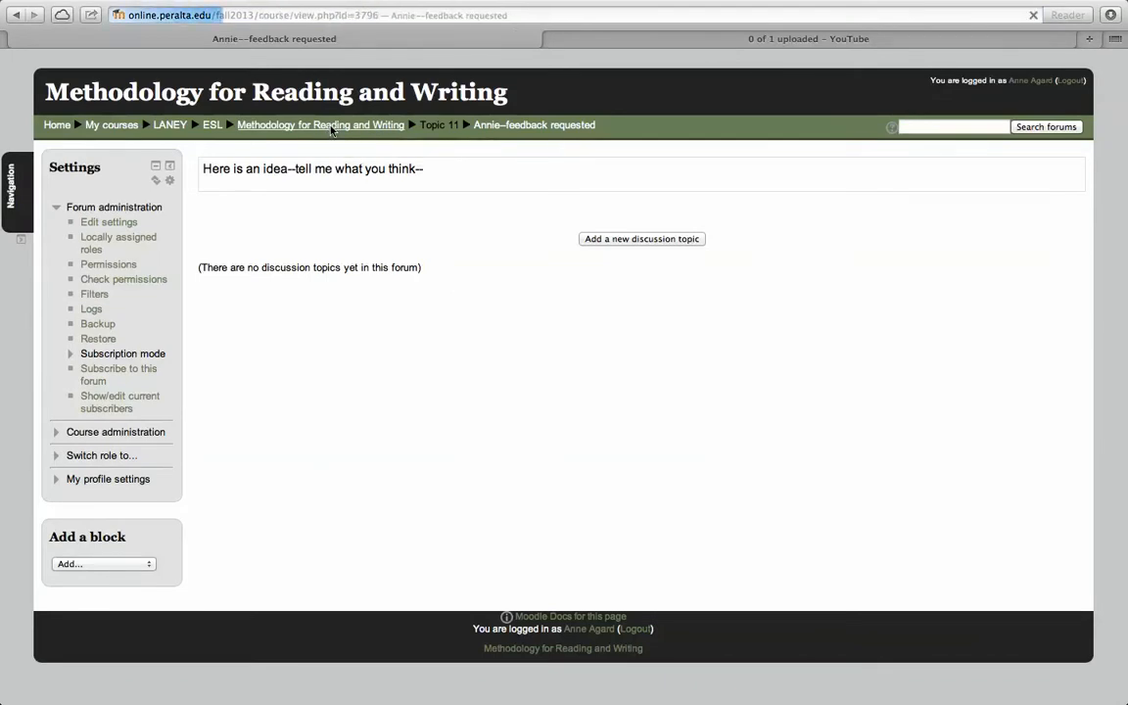
left_click(320, 124)
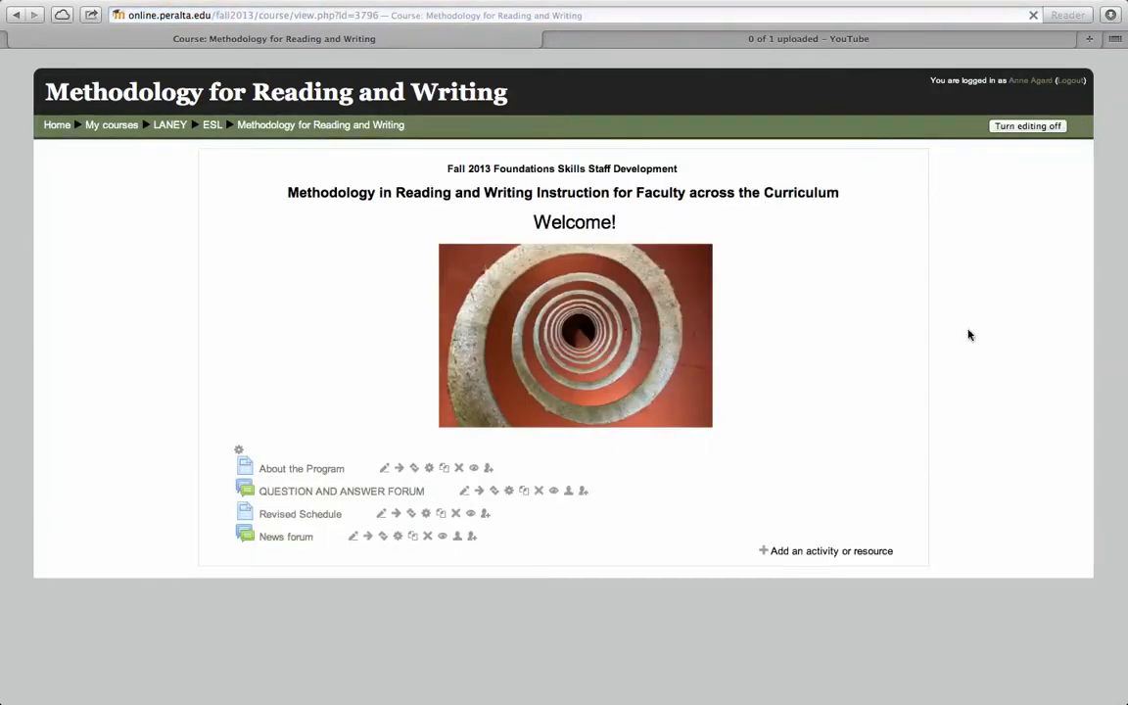
Step: Open the Annie–feedback requested forum from Topic 11 and begin a new discussion topic
scroll("down", 3)
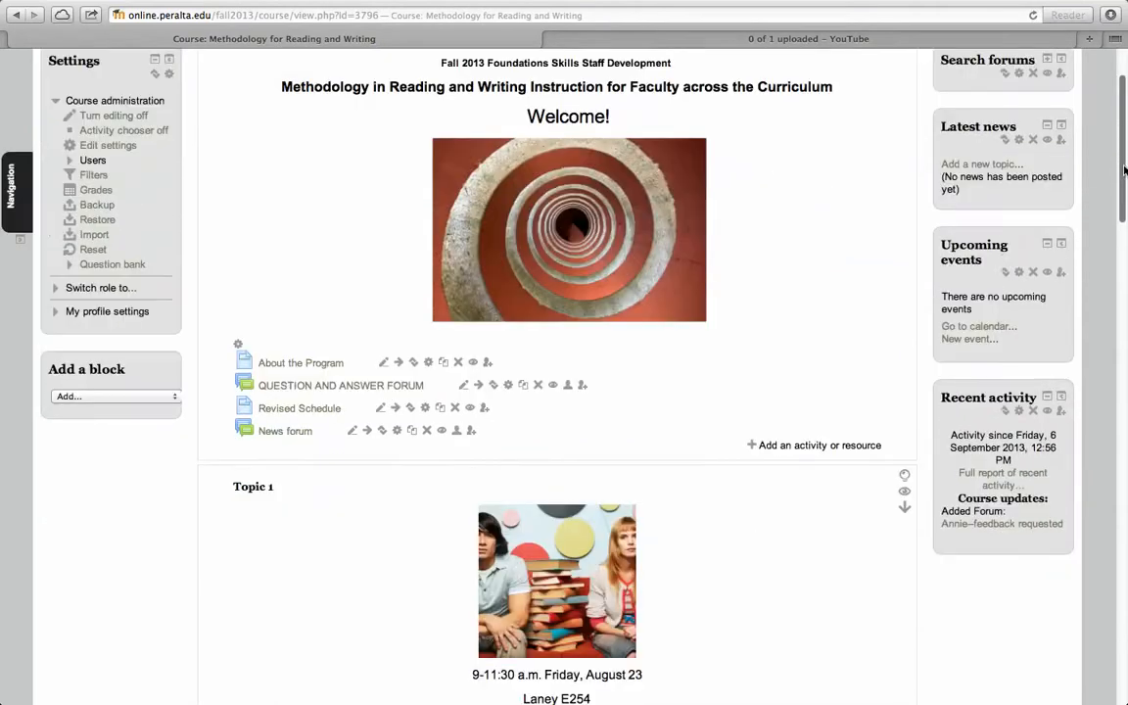
scroll("down", 3)
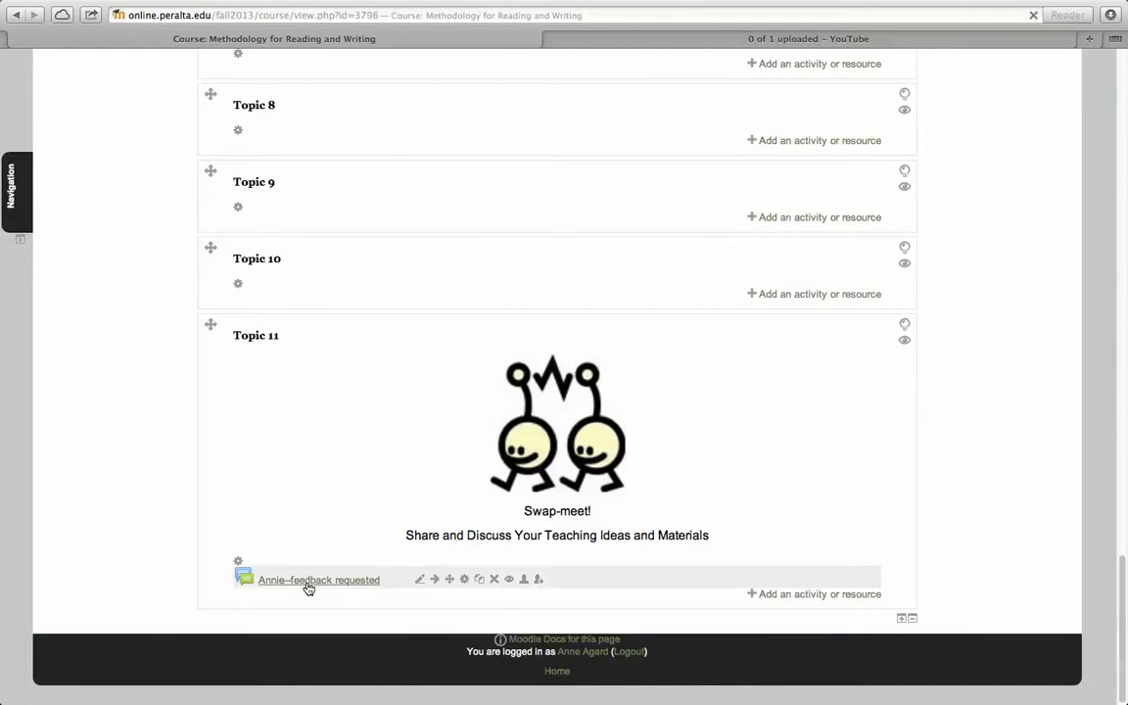
left_click(318, 579)
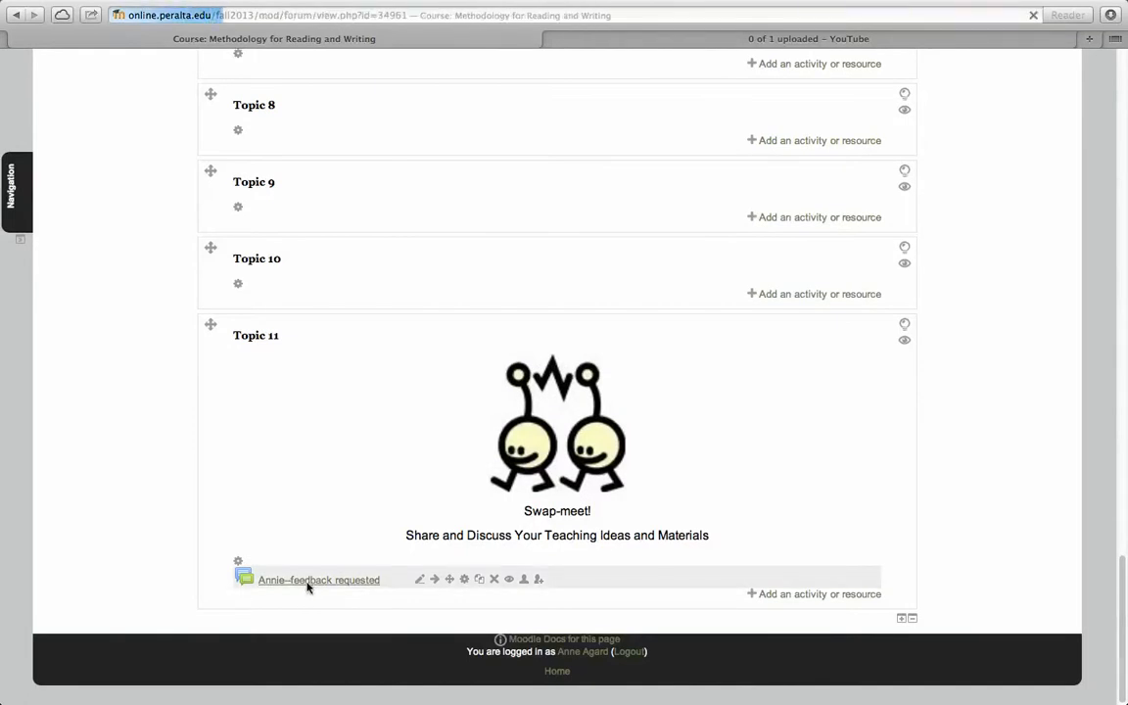
left_click(319, 580)
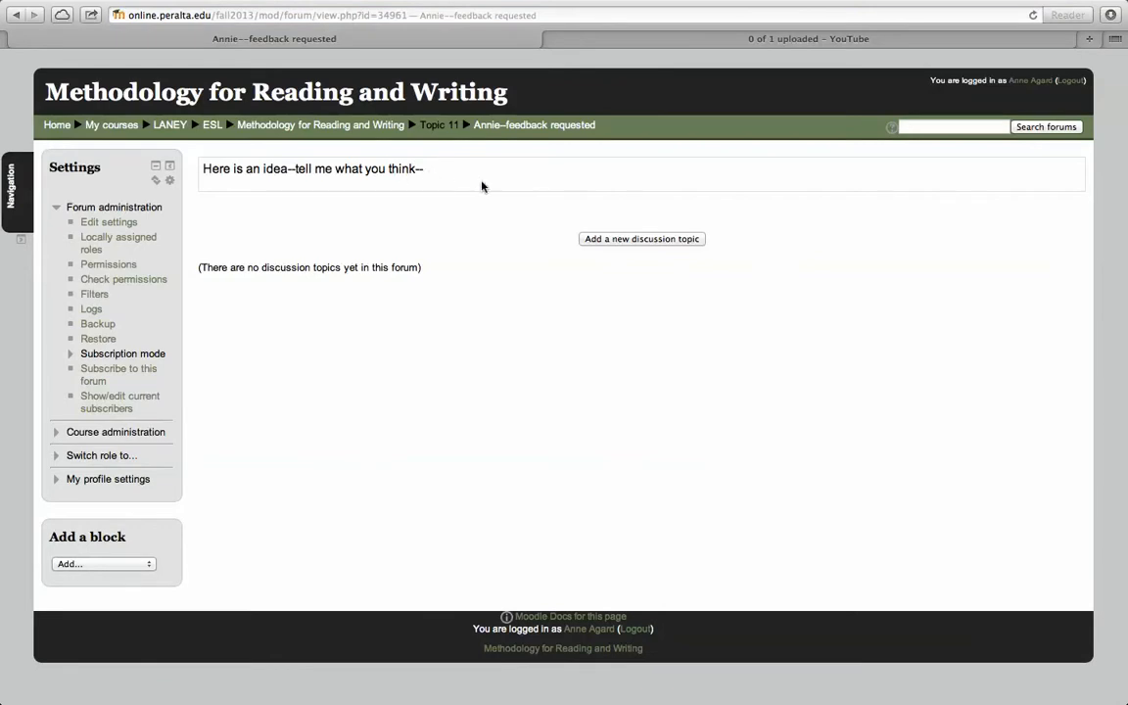
mouse_move(613, 246)
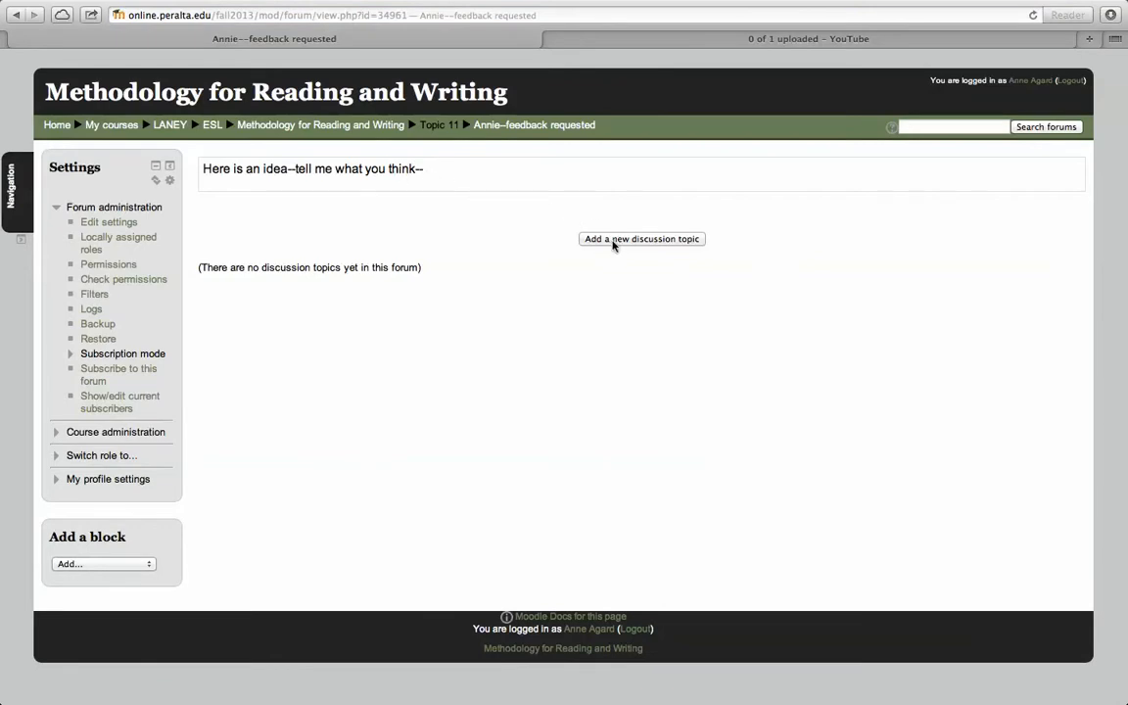
left_click(641, 238)
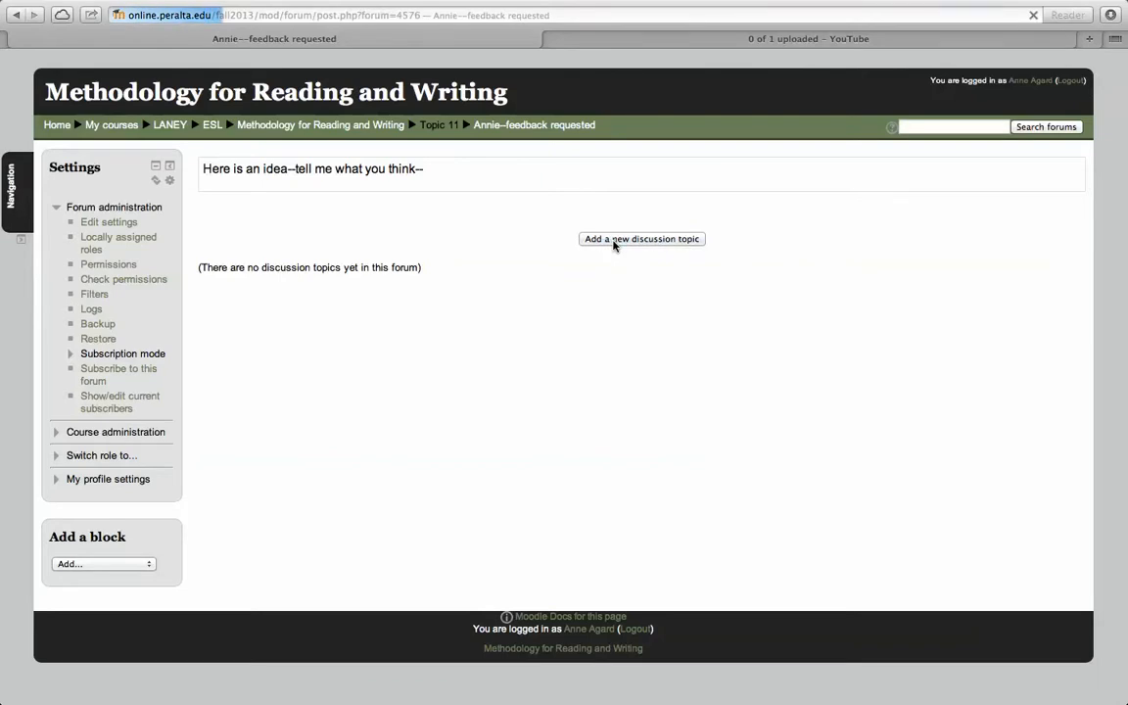
left_click(642, 239)
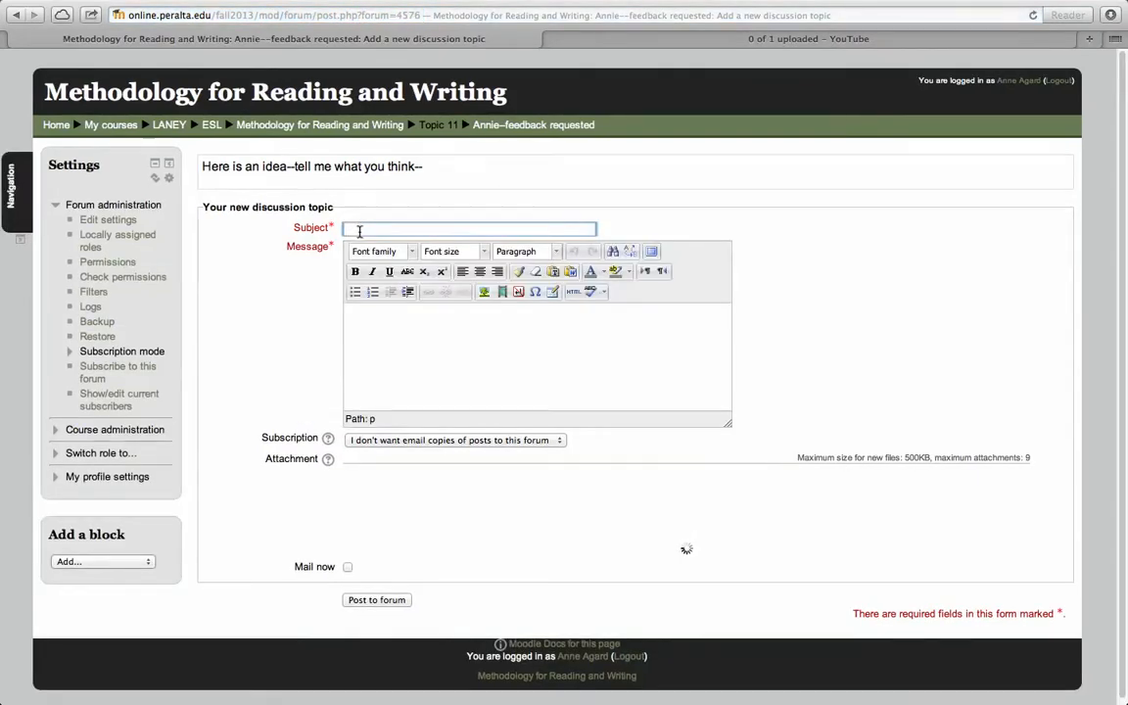
Step: Post a discussion with subject 'still kind of sketchy' and message 'Can you tell us more?'
left_click(376, 599)
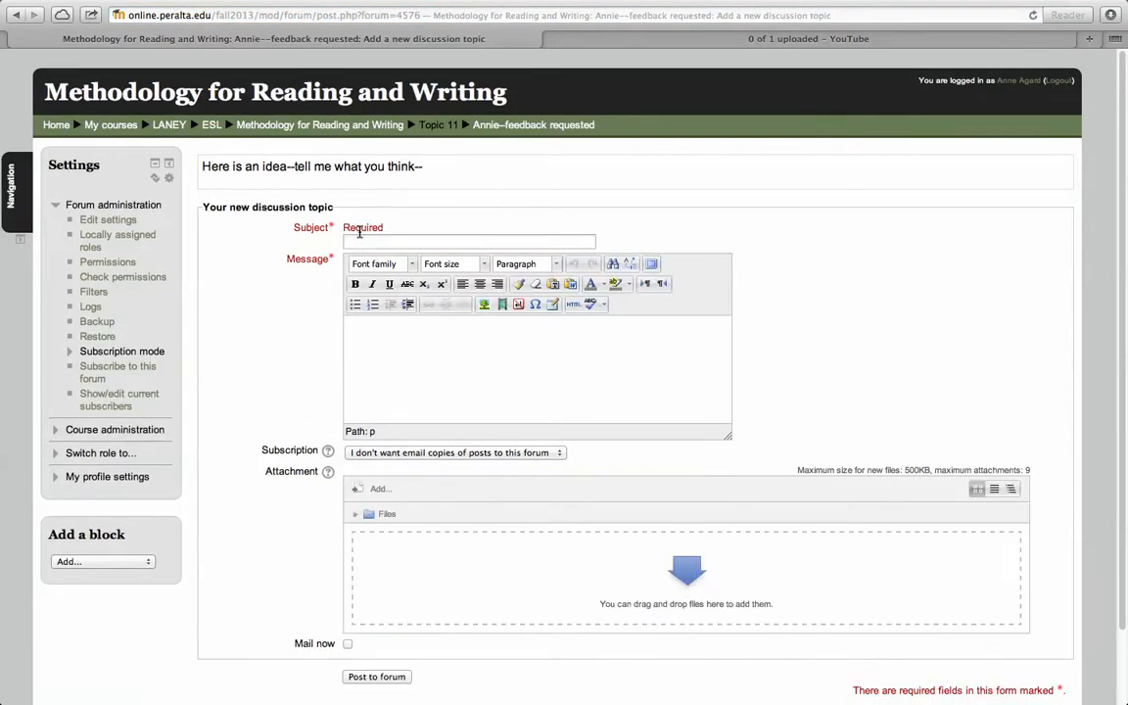
type("s")
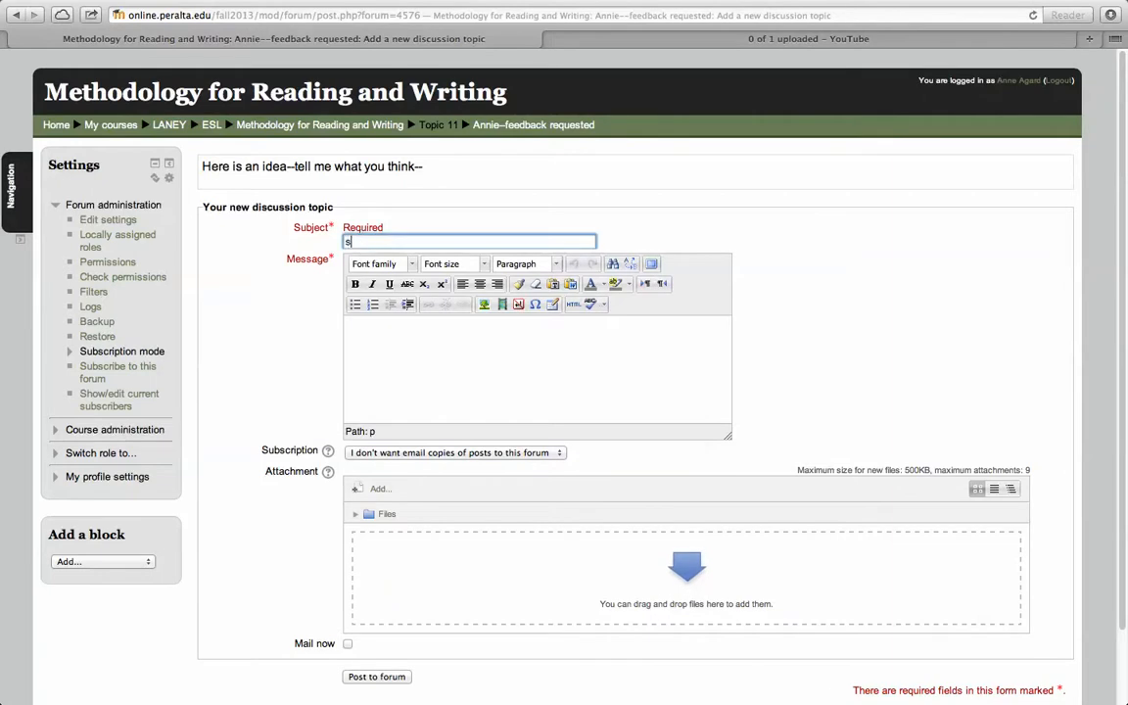
type("tillk")
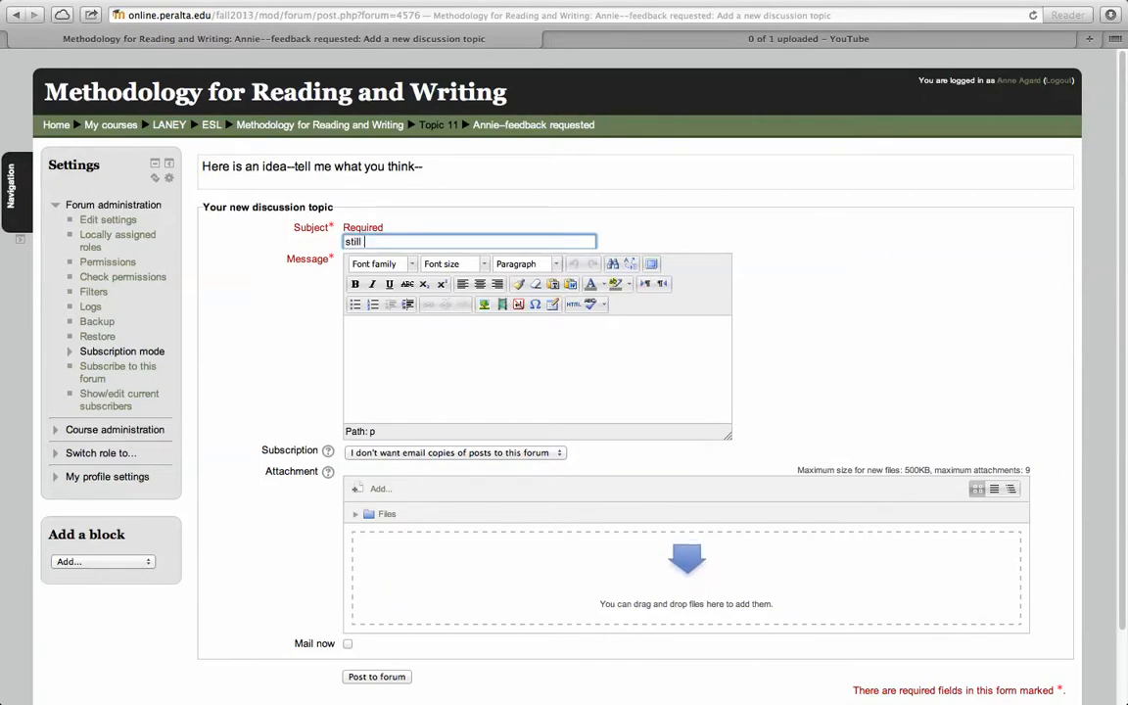
type("kind of s")
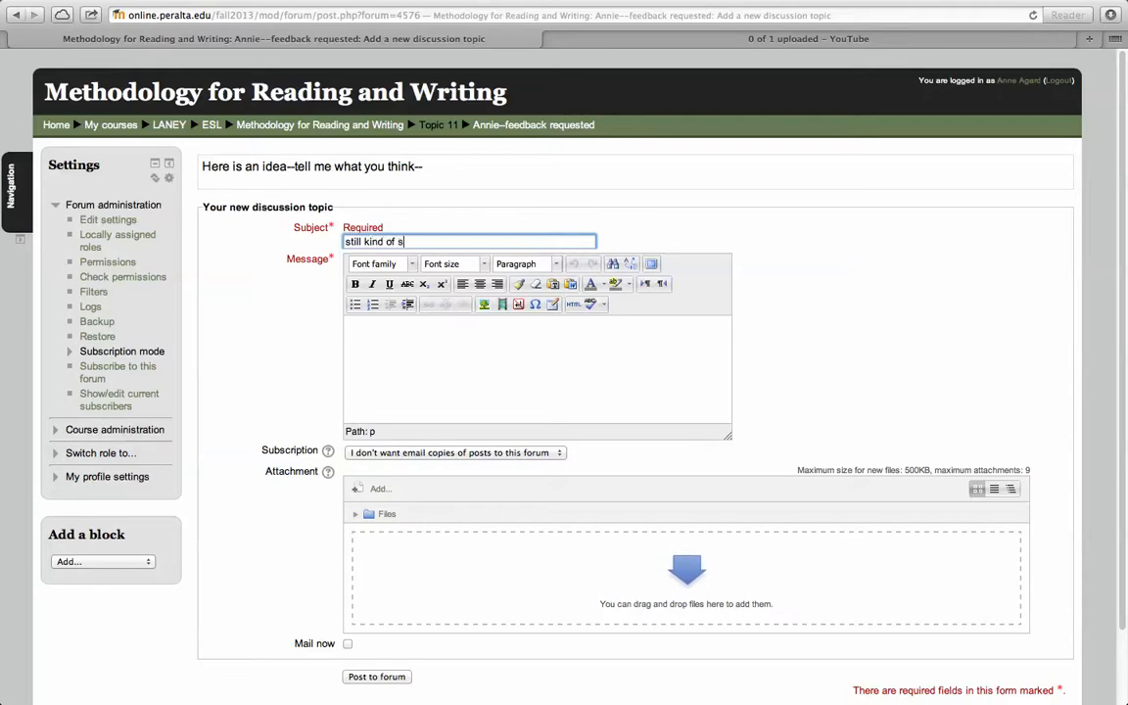
type("ketchy")
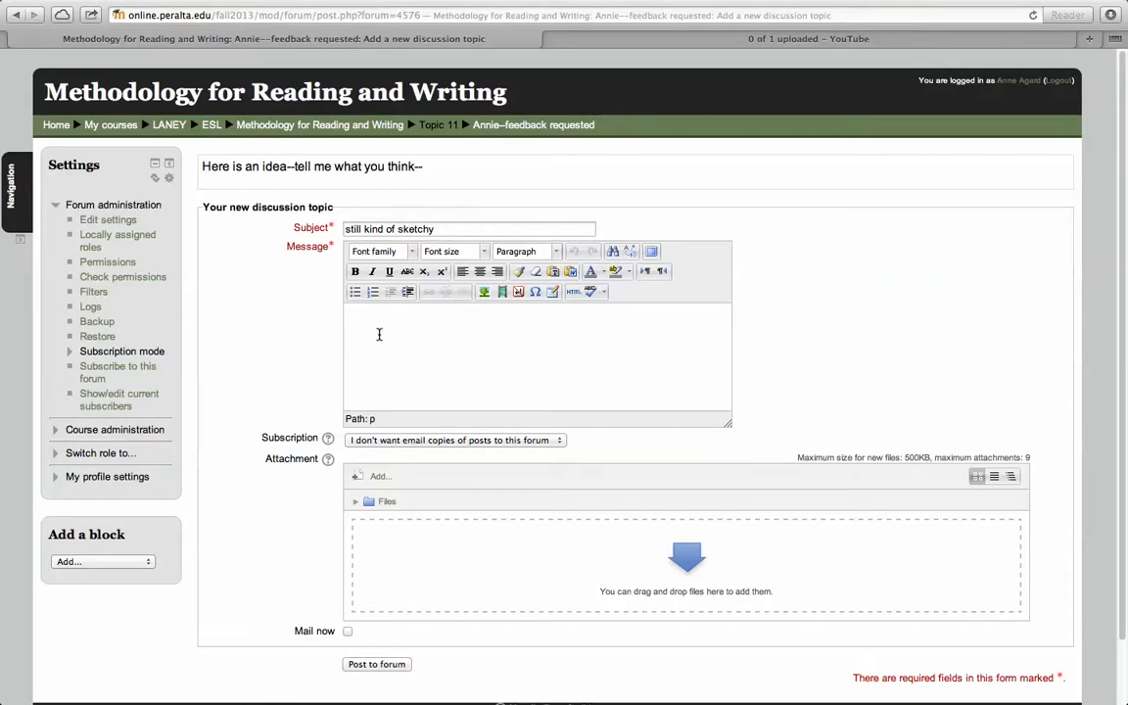
type("Can you te")
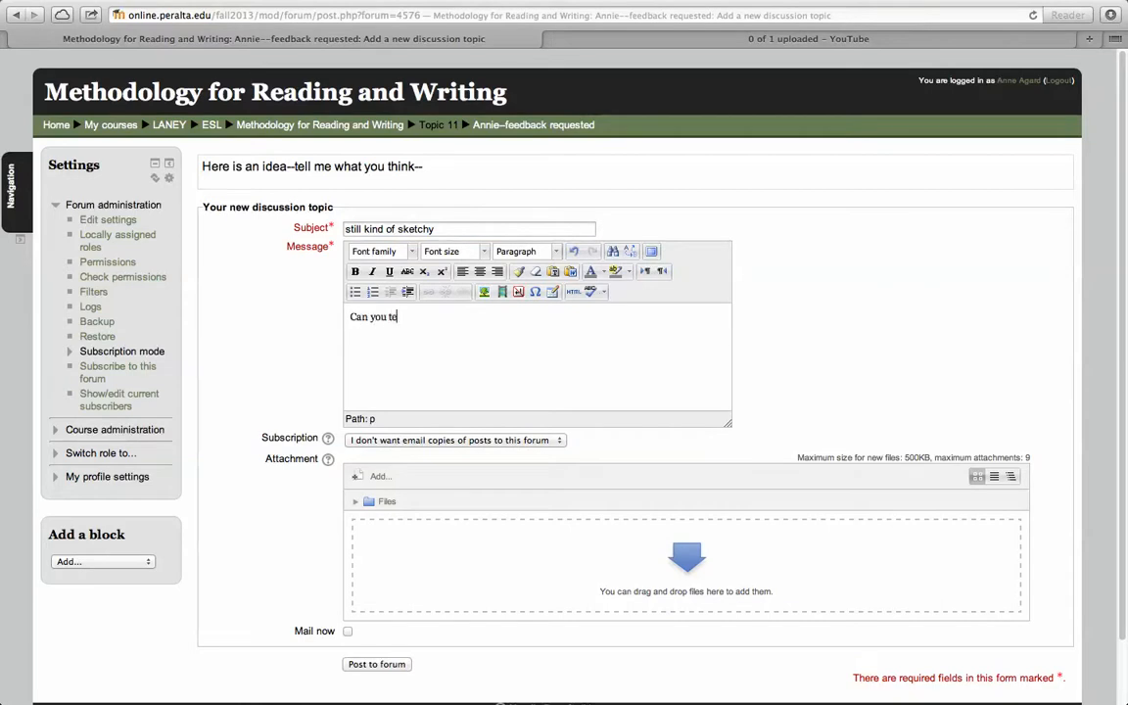
type("ll us more?")
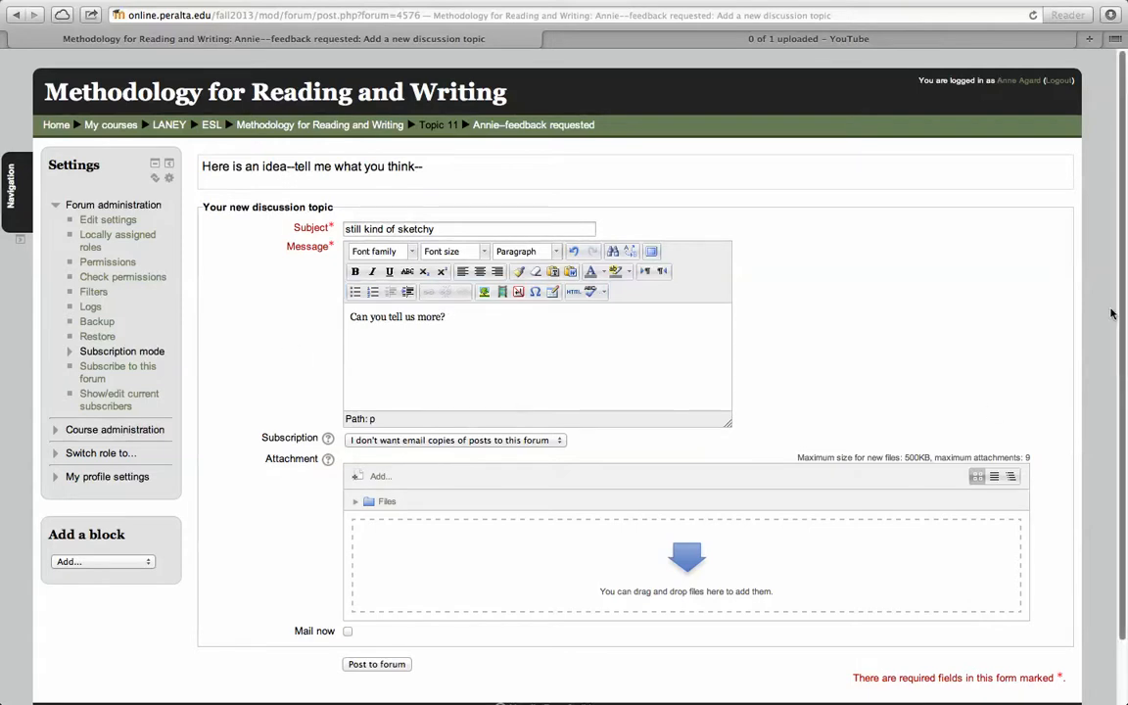
mouse_move(1122, 491)
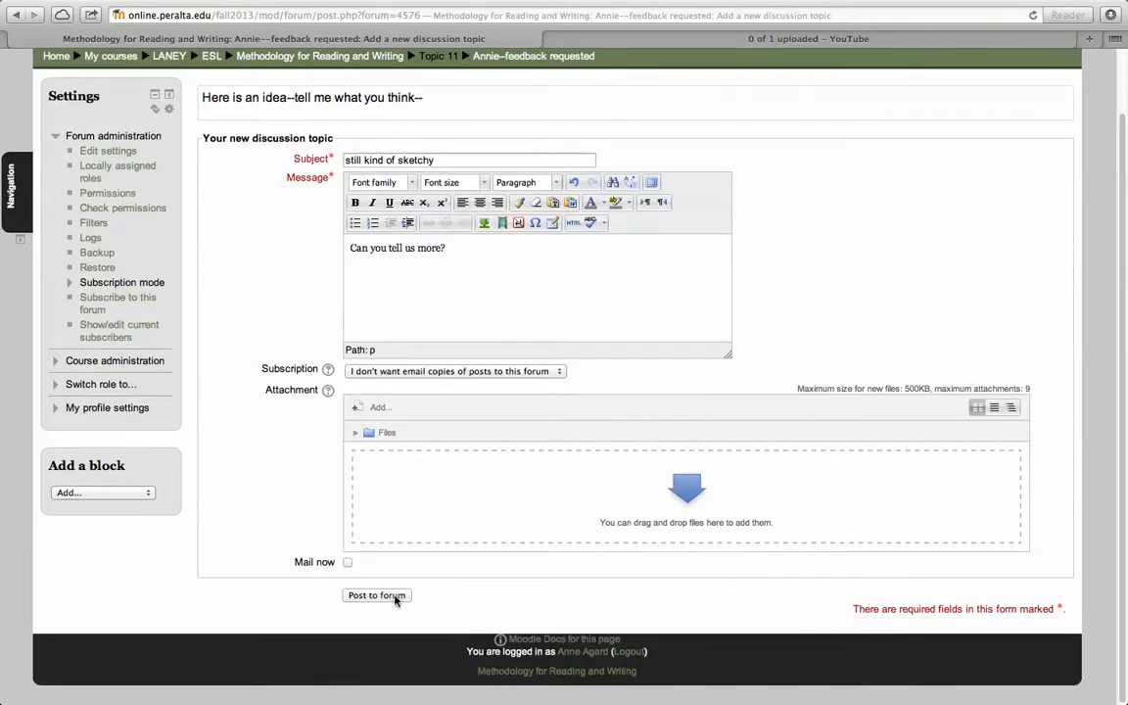
left_click(376, 596)
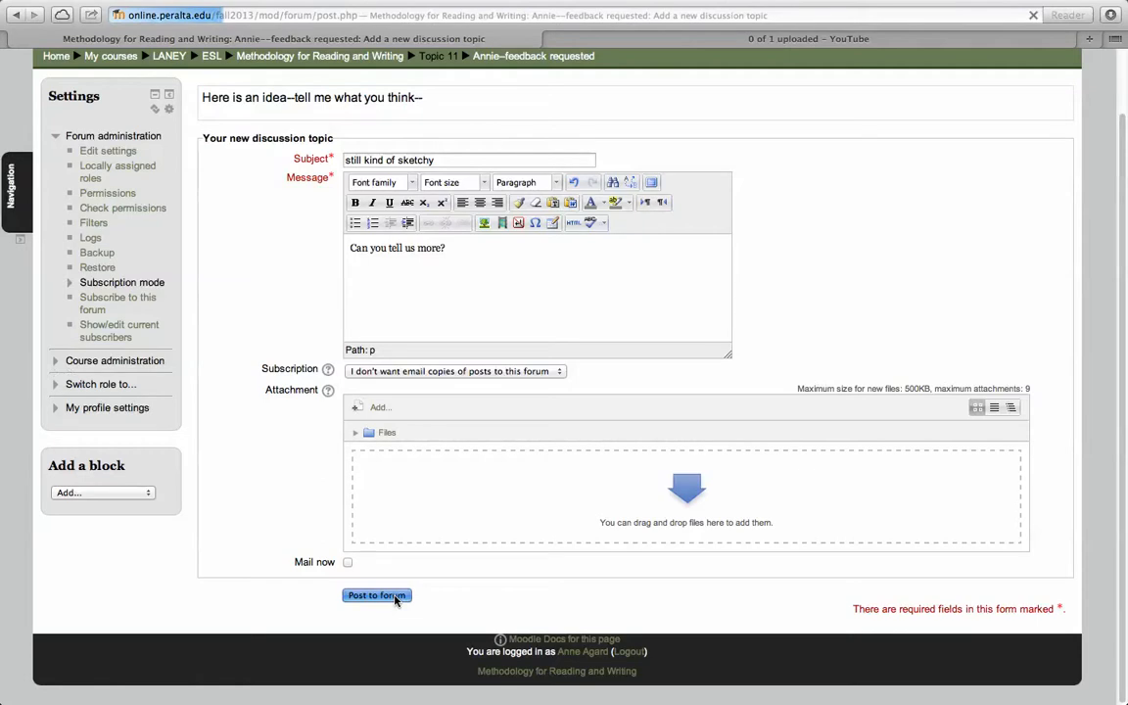
left_click(376, 595)
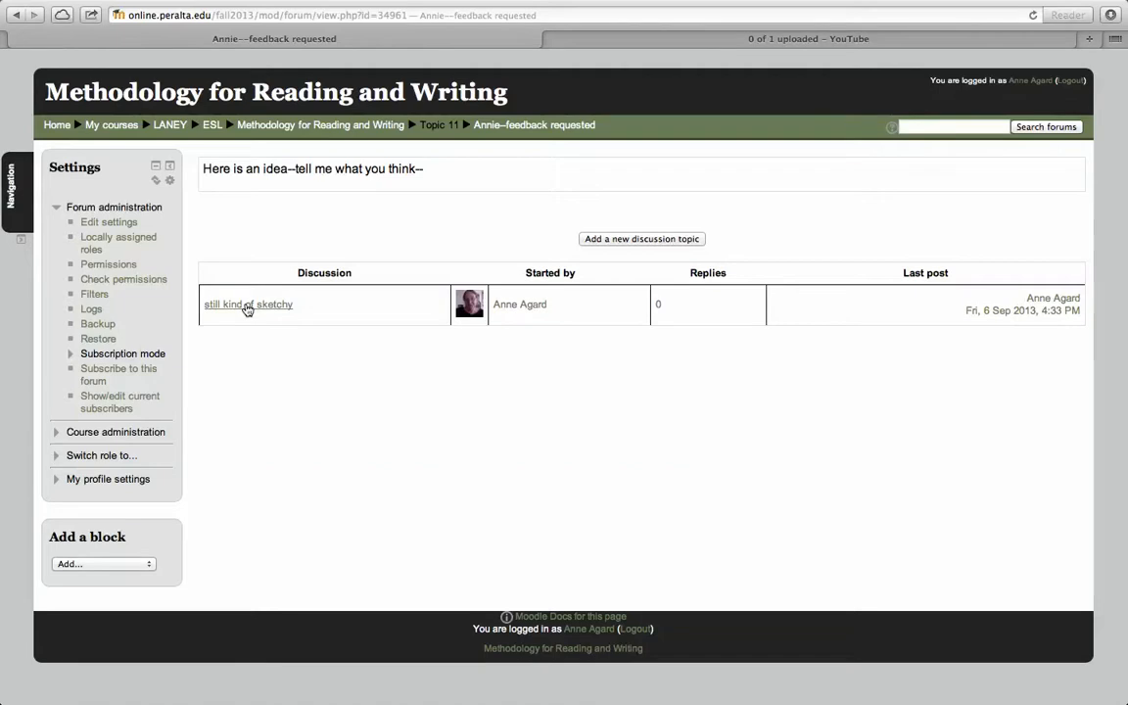
Step: Open the 'still kind of sketchy' discussion and start replying to its post
left_click(247, 304)
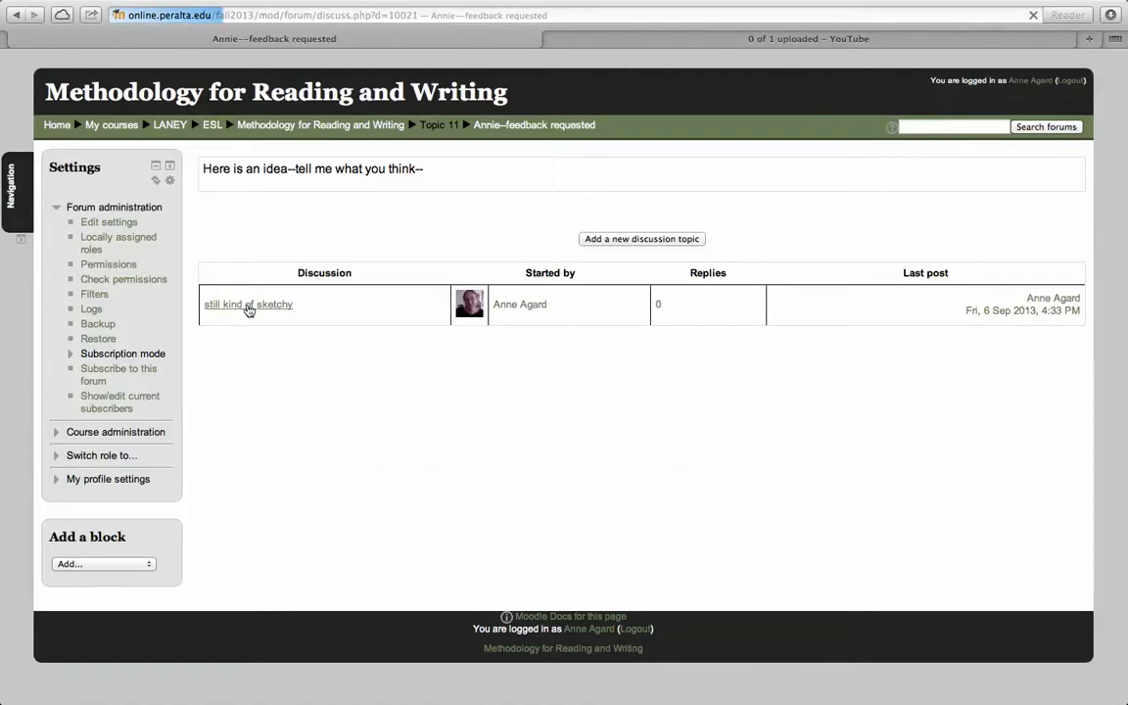
left_click(248, 304)
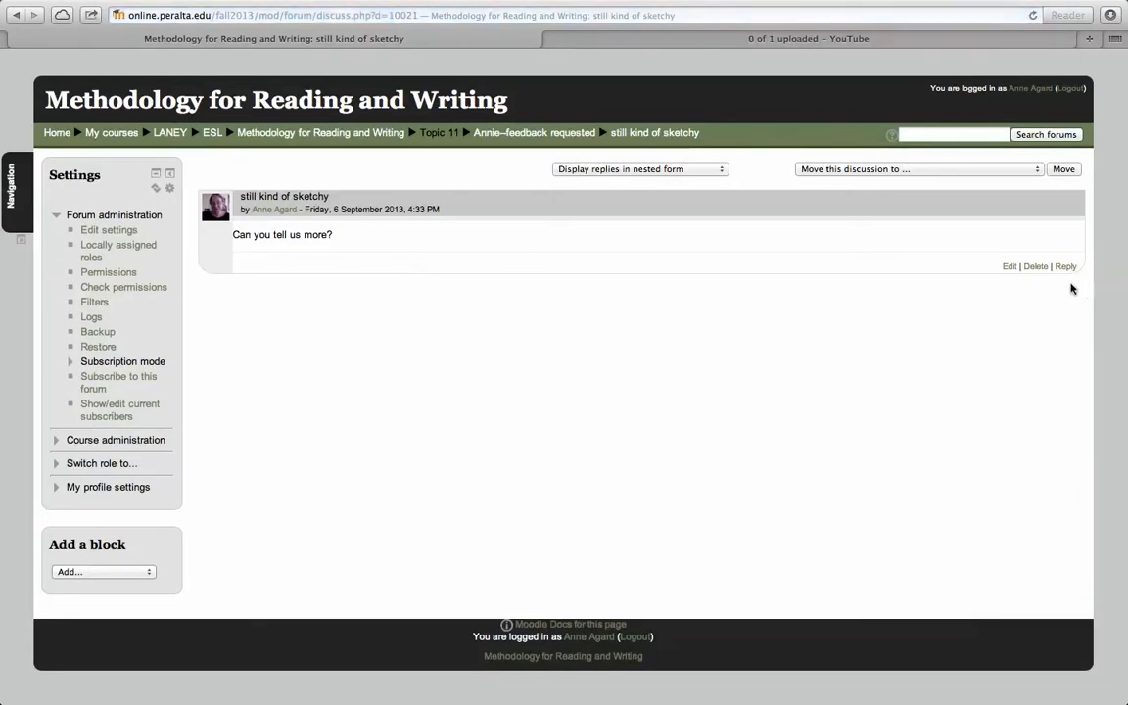
left_click(1065, 267)
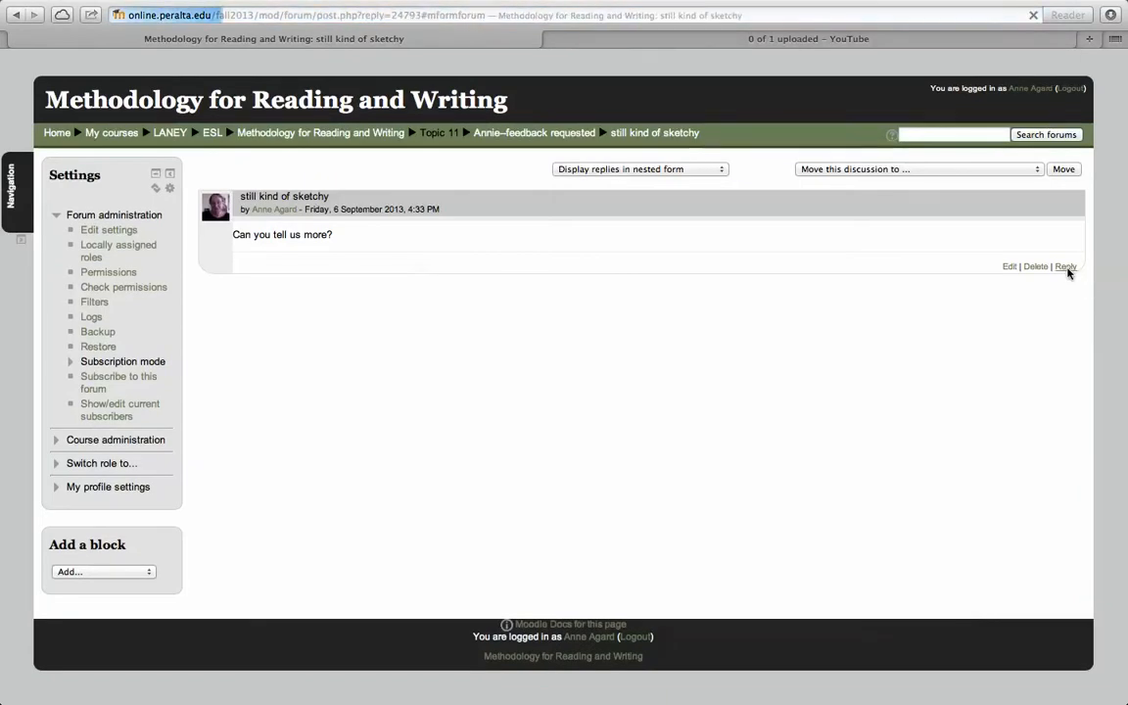
left_click(1065, 266)
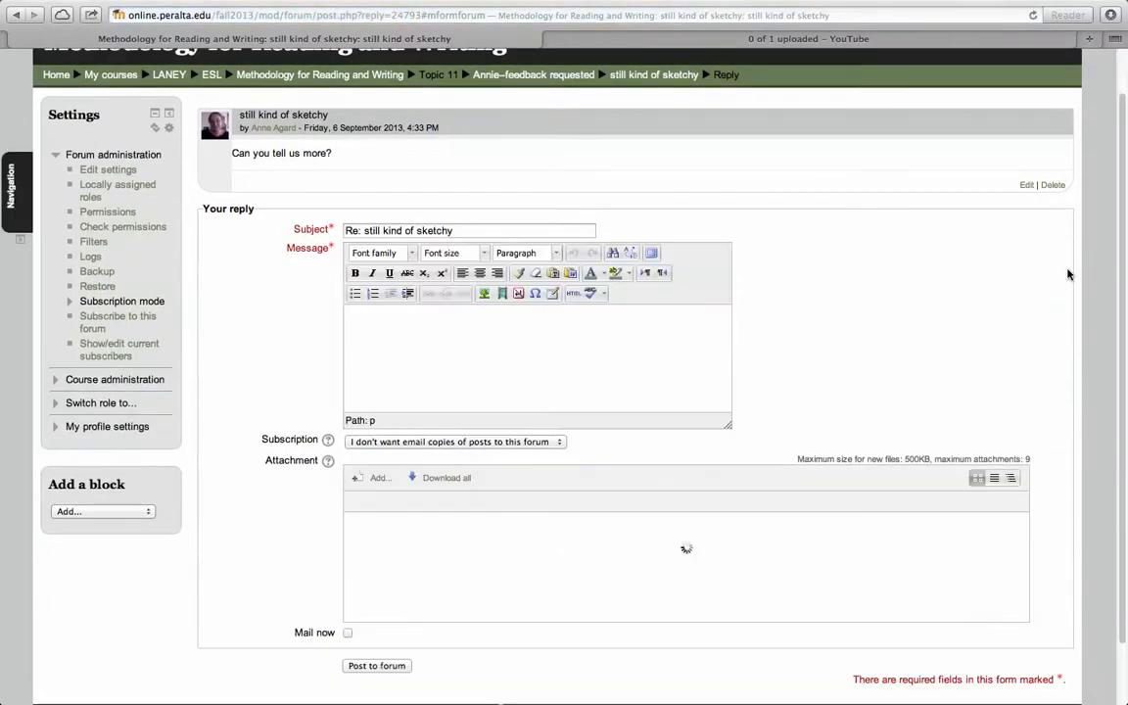
Step: Post the reply 'ok' to the discussion
type("ok")
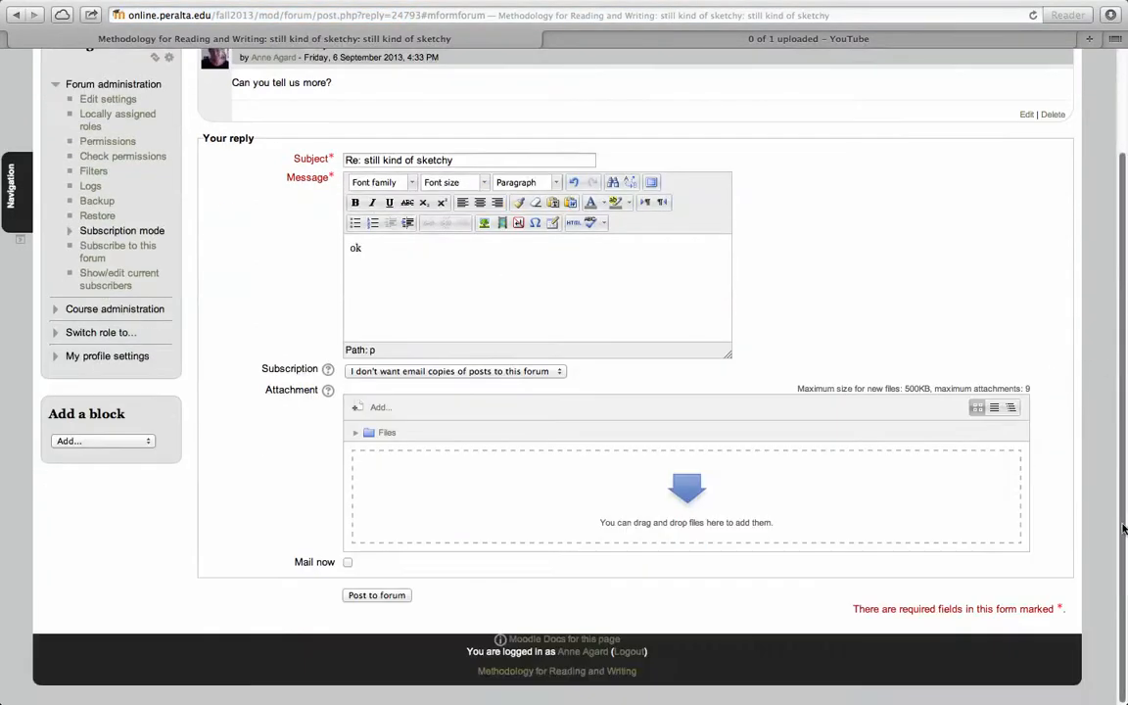
left_click(375, 594)
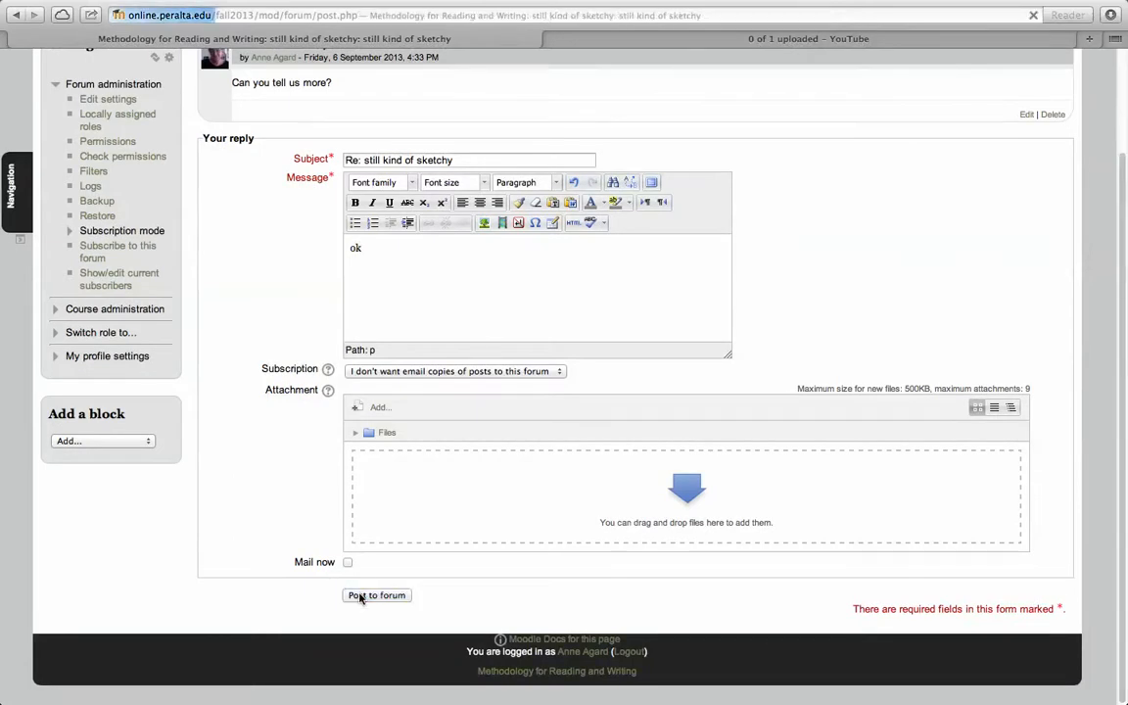
left_click(376, 596)
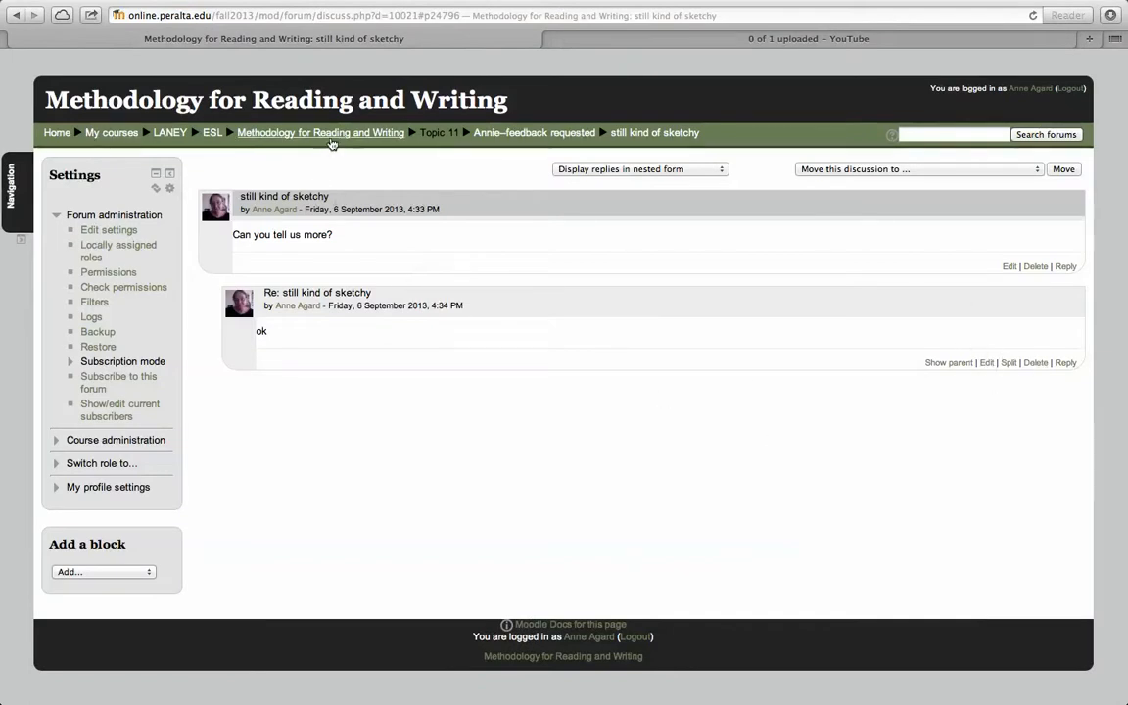
Step: Go back to the course page and reopen the Annie–feedback requested forum in Topic 11
left_click(320, 132)
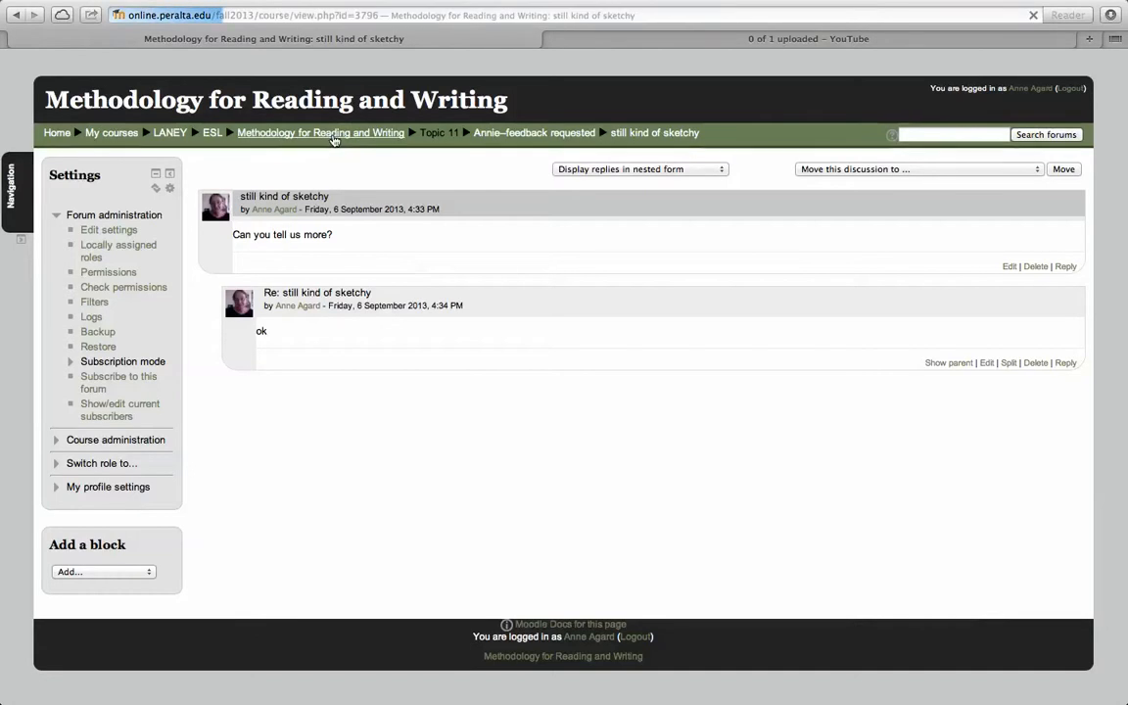
left_click(320, 132)
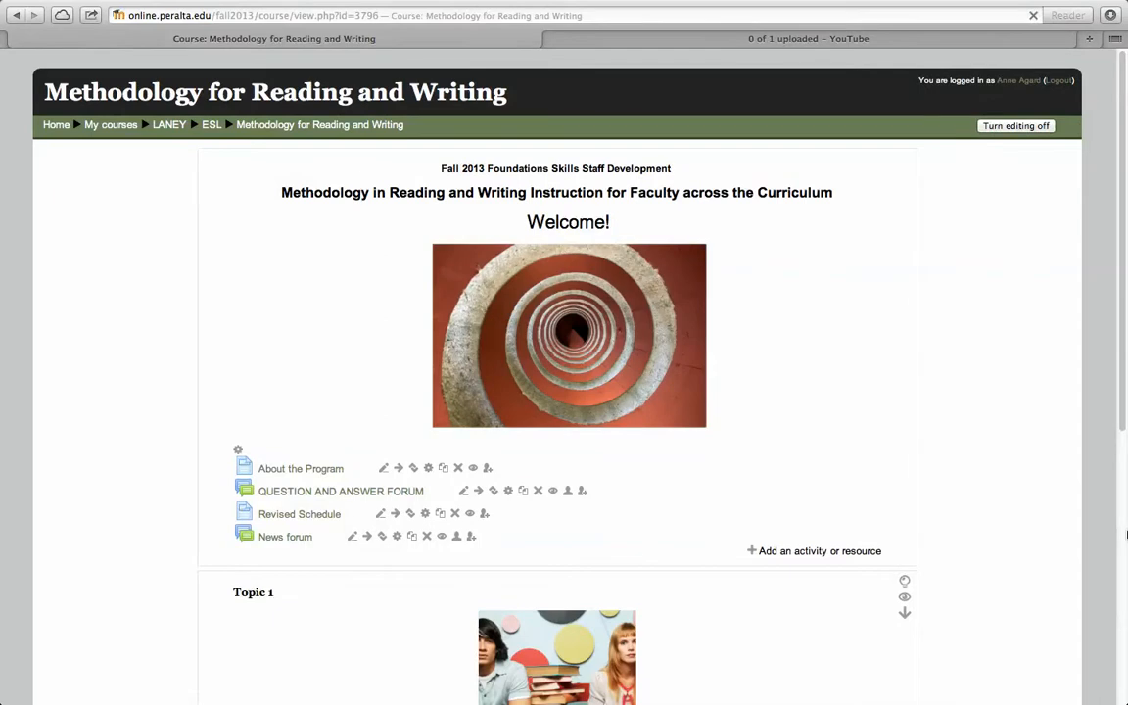
scroll("down", 3)
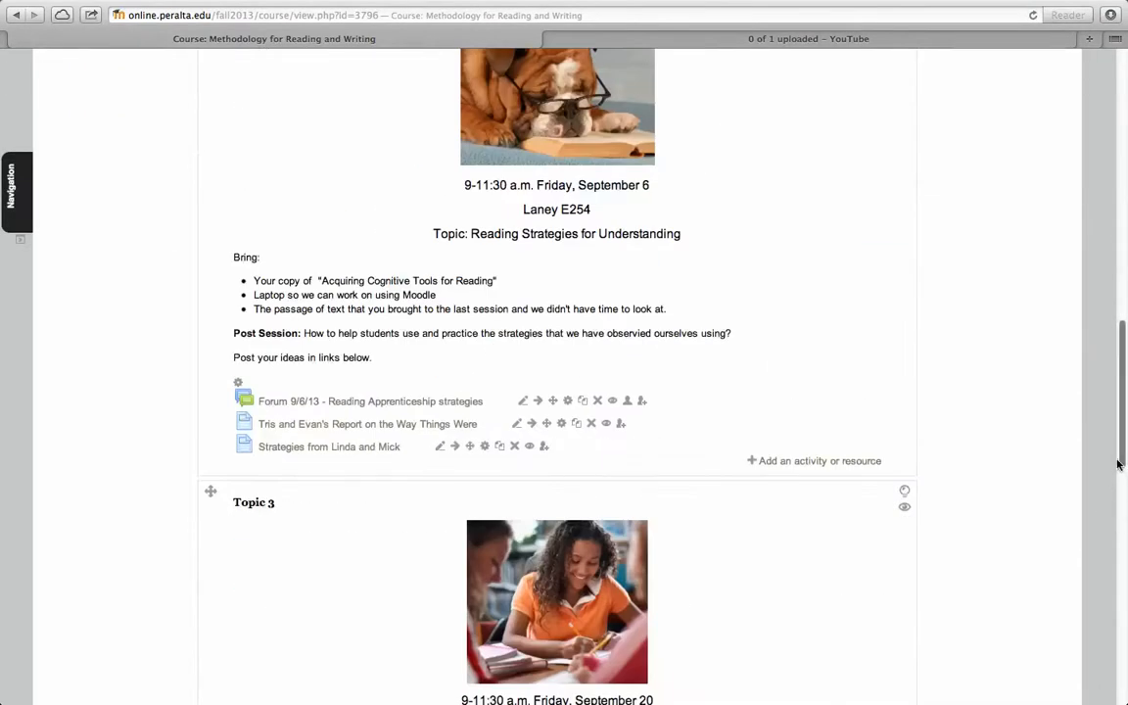
scroll("down", 3)
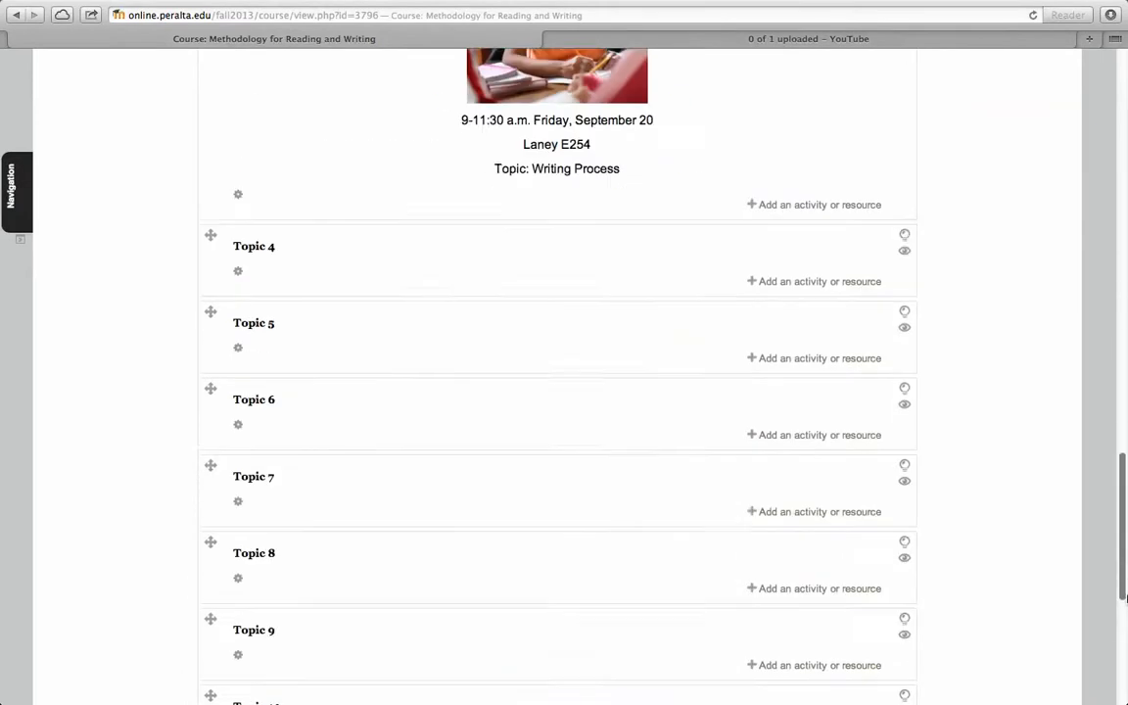
scroll("down", 3)
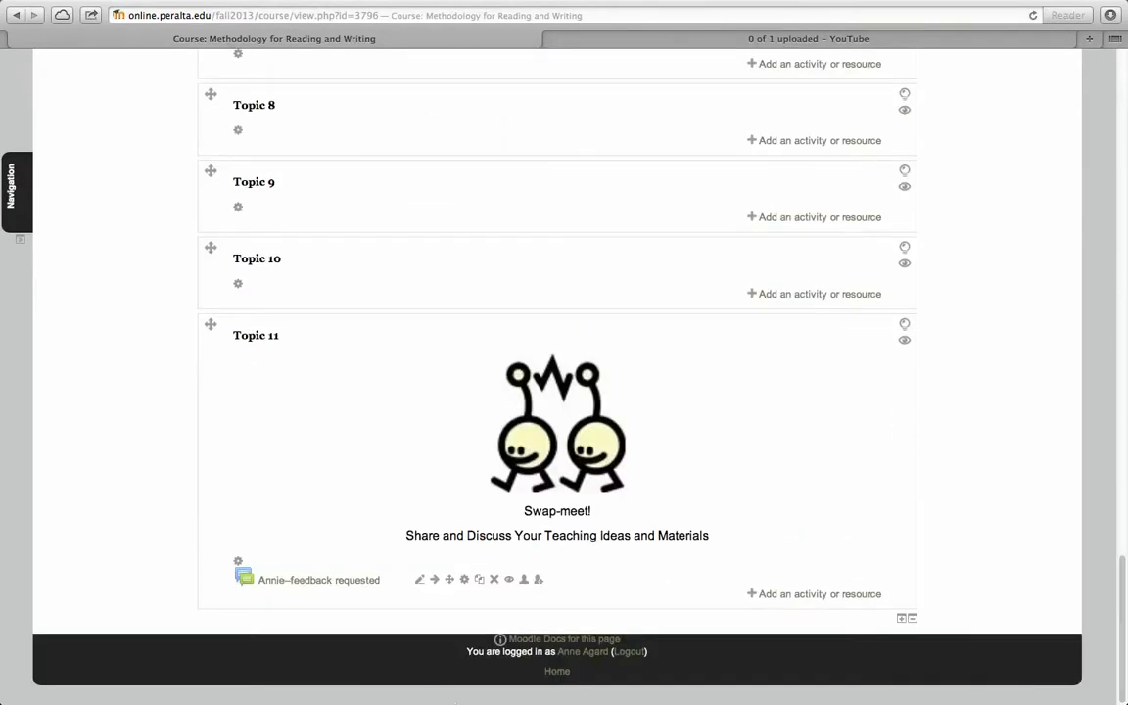
left_click(318, 579)
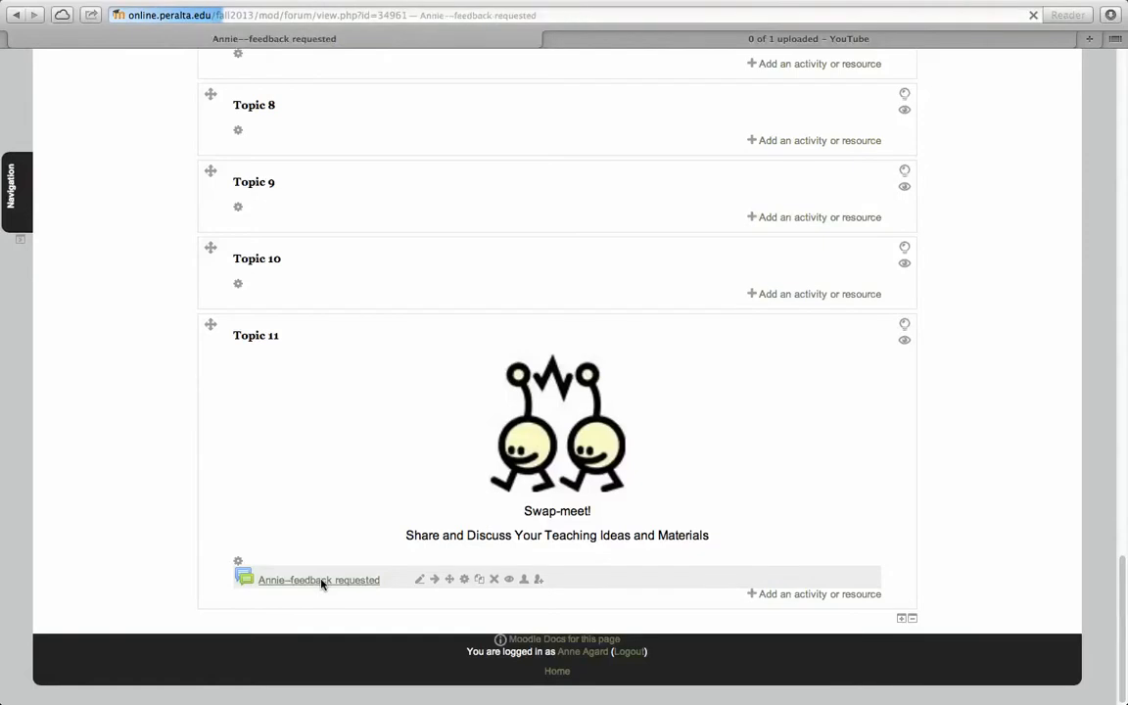
left_click(318, 580)
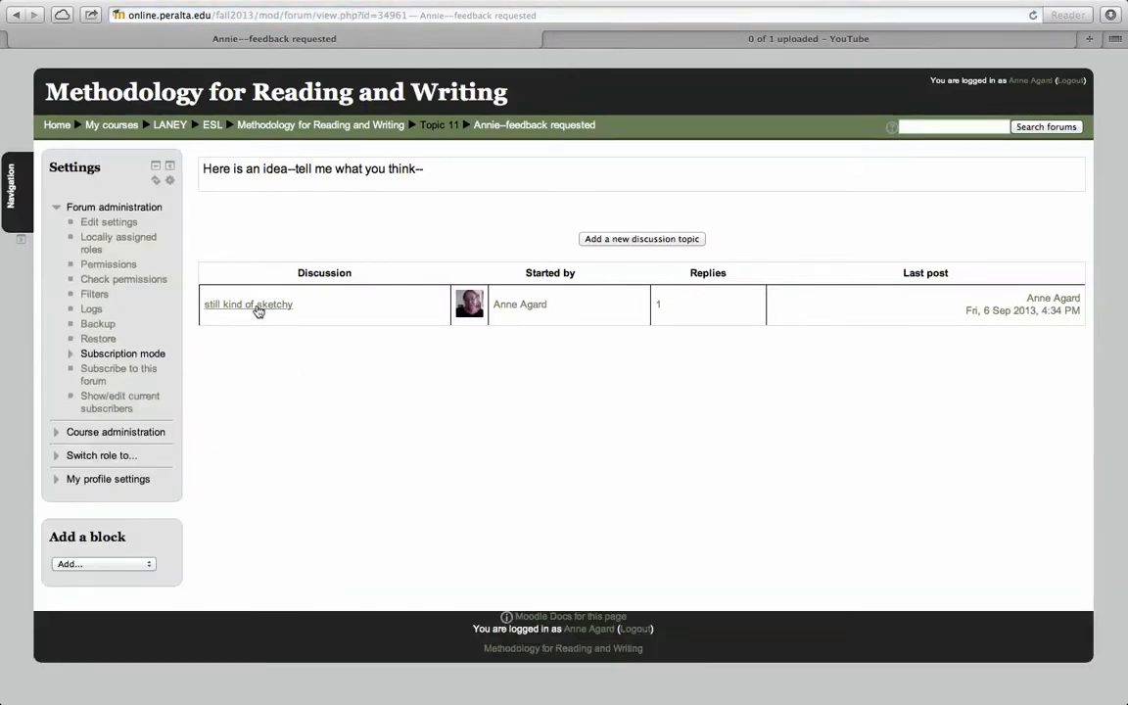
Step: Reopen the 'still kind of sketchy' thread showing its 'ok' reply, then return to the course
left_click(248, 304)
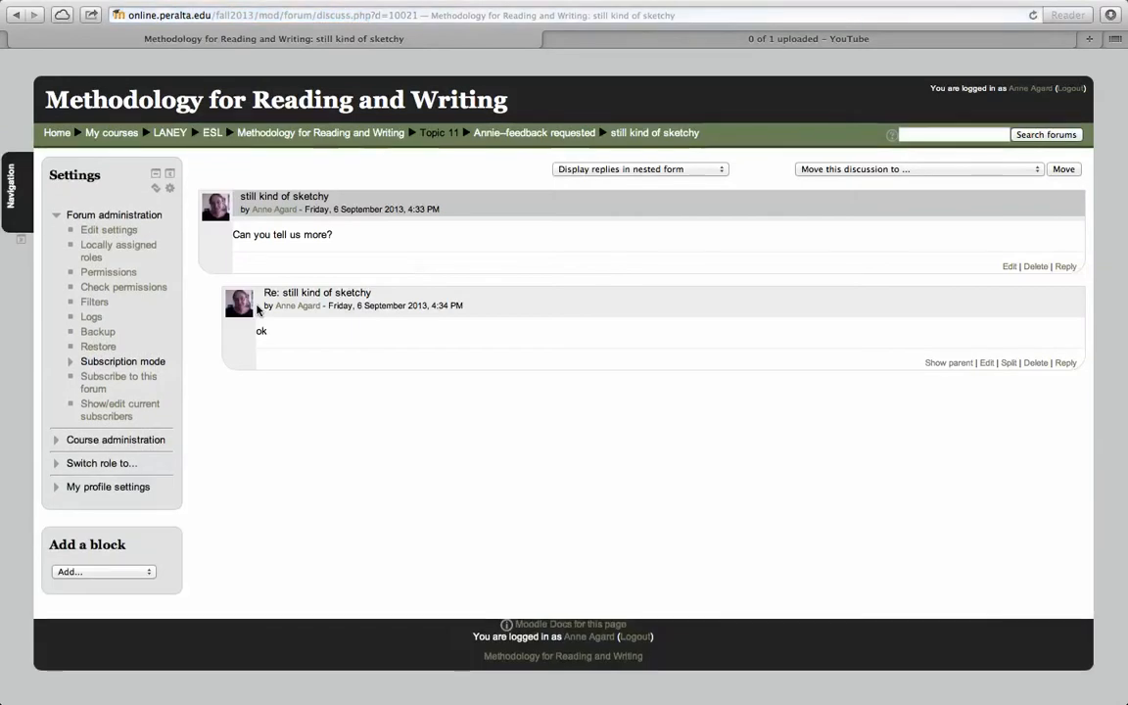
mouse_move(358, 128)
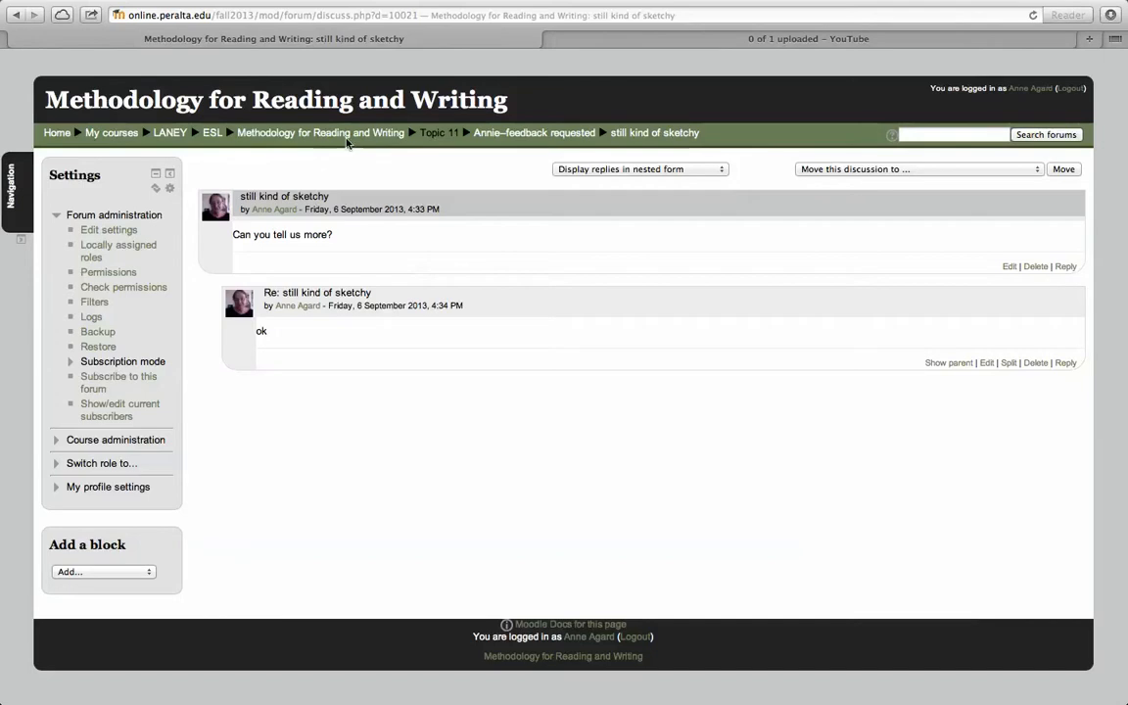
mouse_move(321, 132)
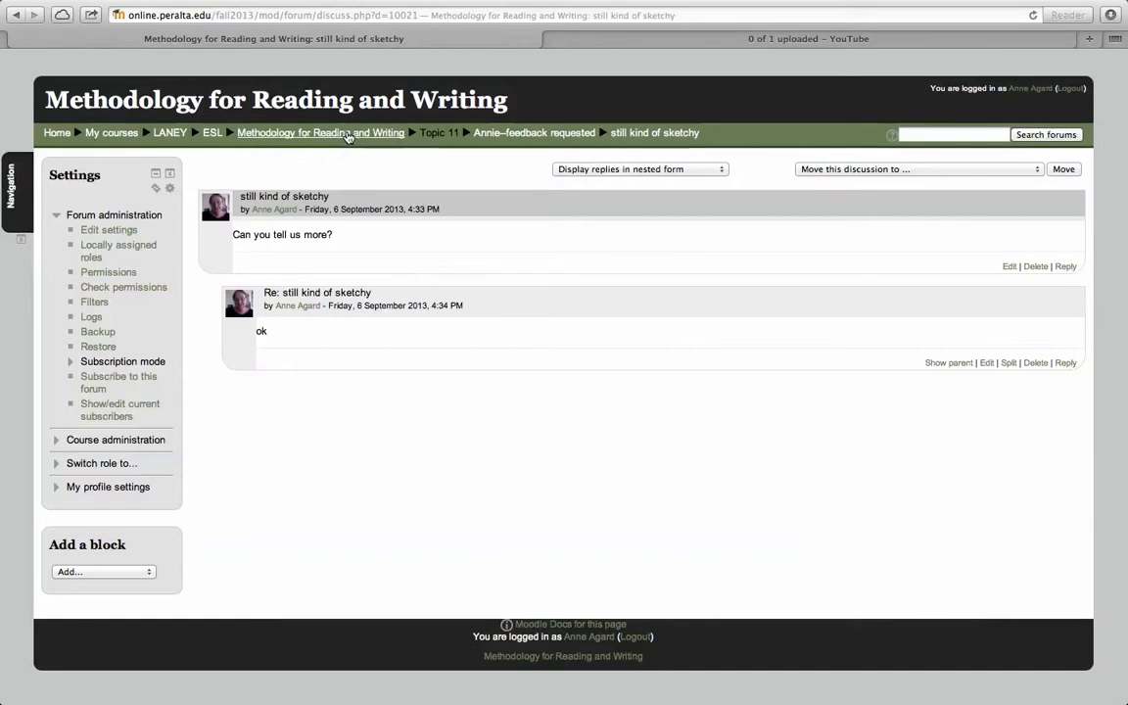
left_click(320, 132)
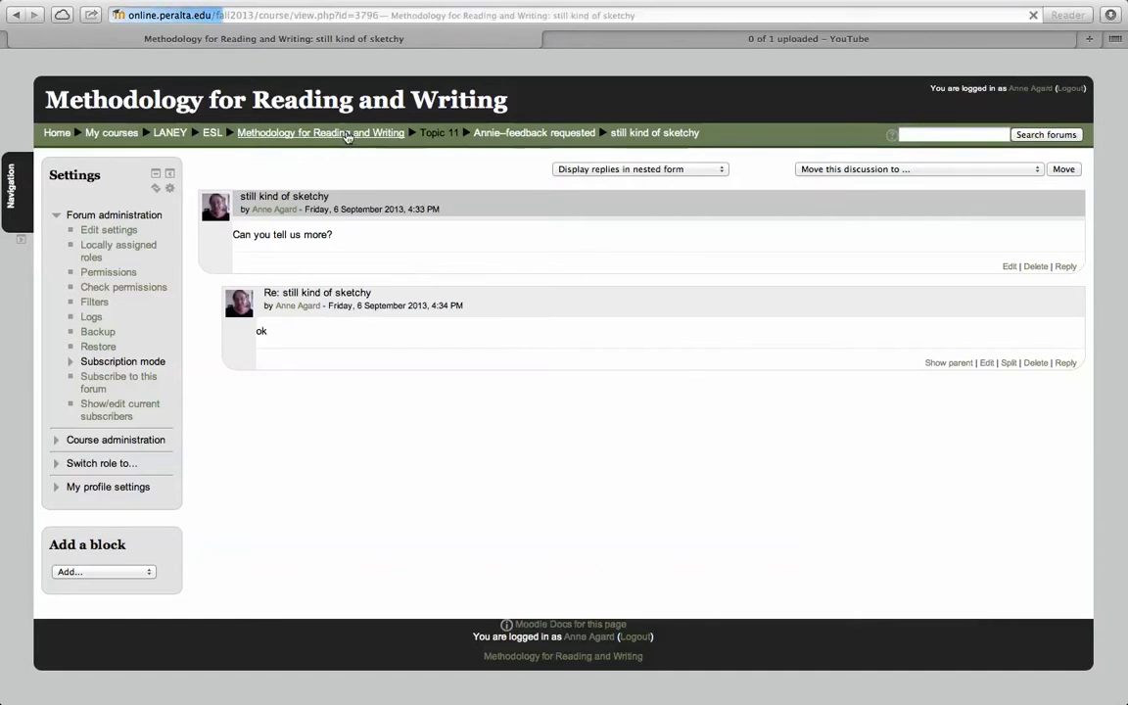
left_click(320, 132)
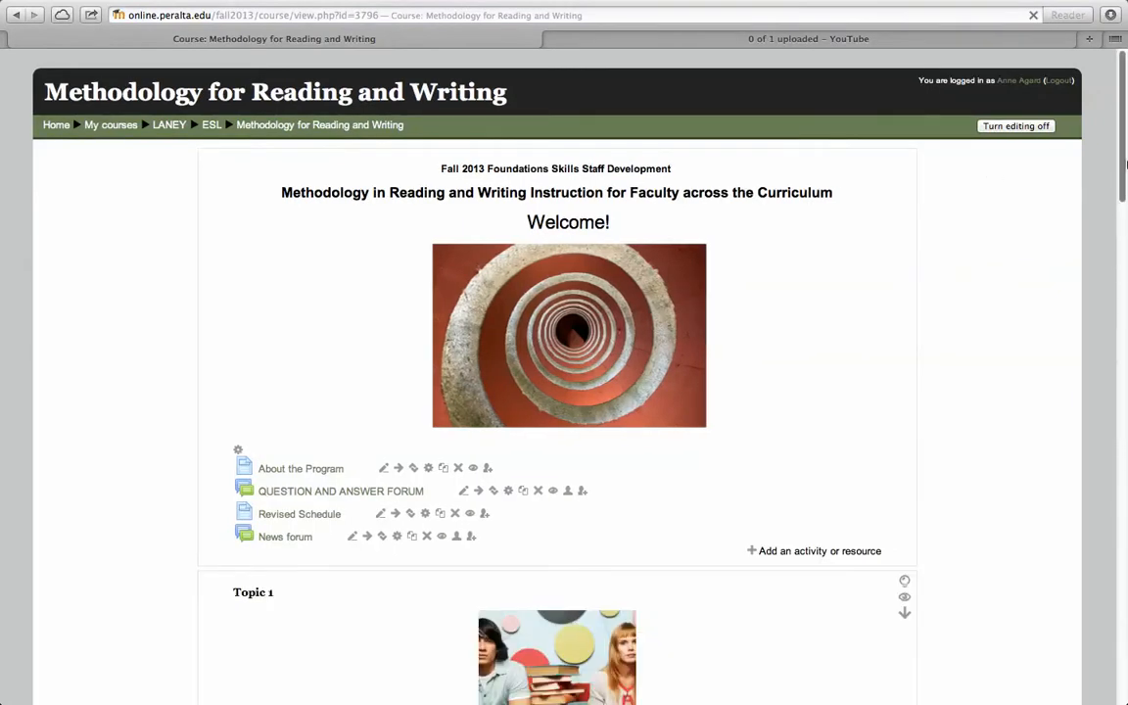
Step: Delete the Annie–feedback requested forum in Topic 11 and confirm the removal
scroll("down", 3)
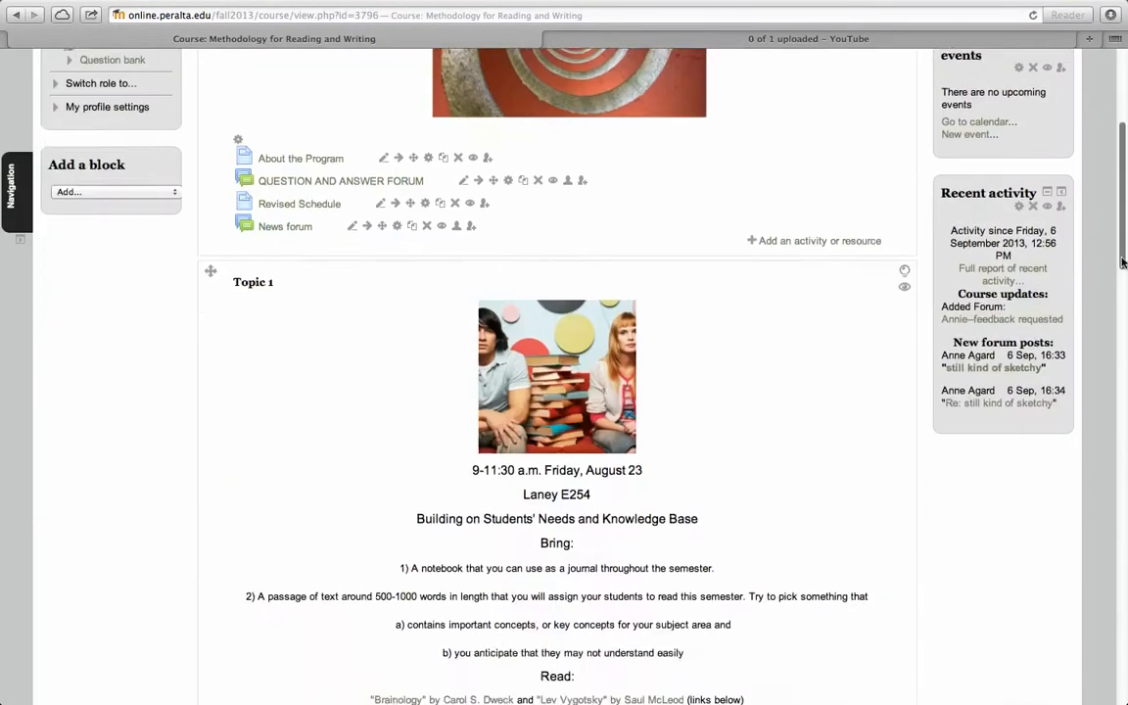
scroll("down", 3)
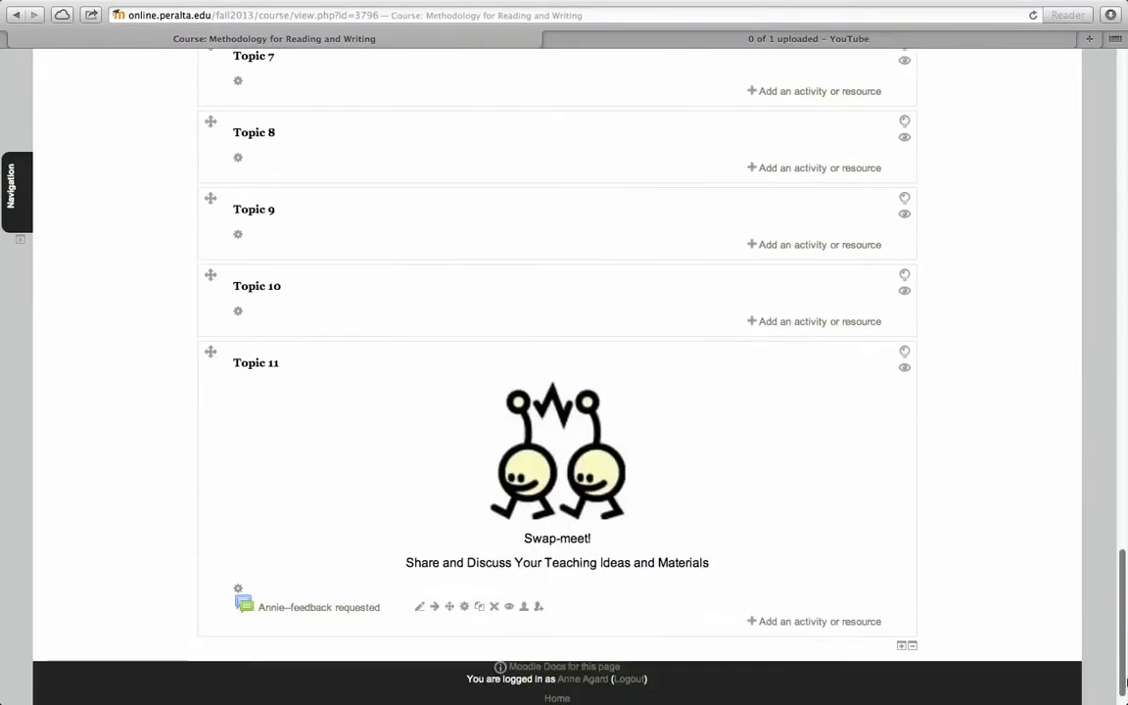
scroll("down", 3)
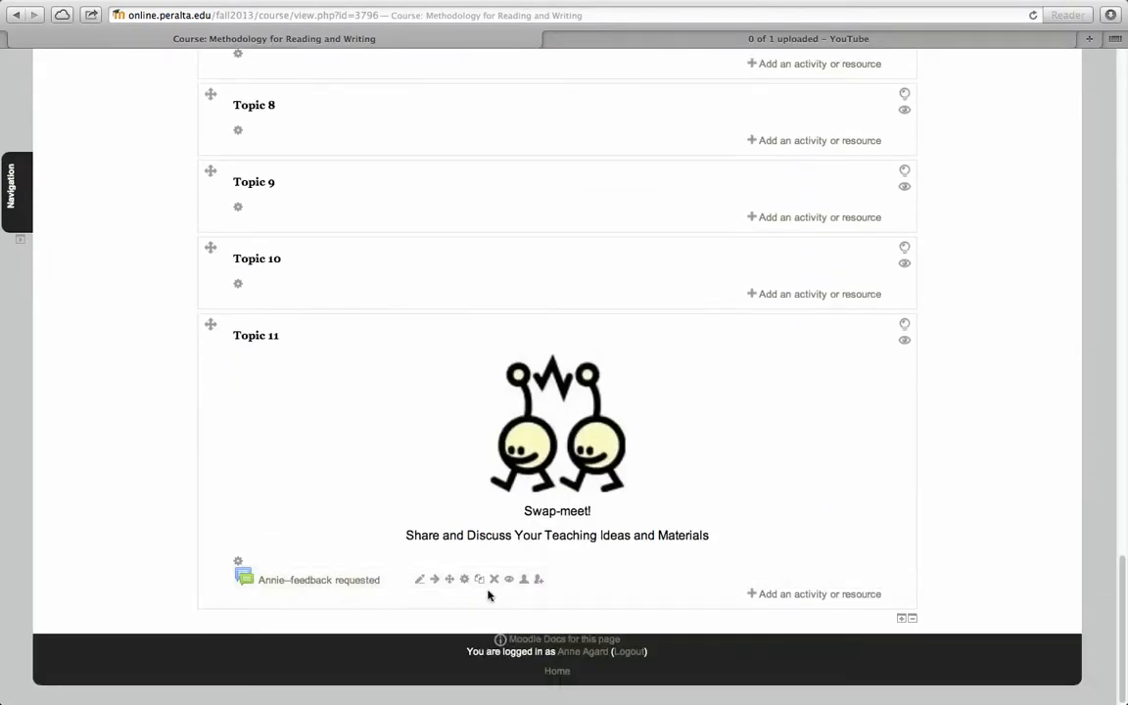
left_click(494, 579)
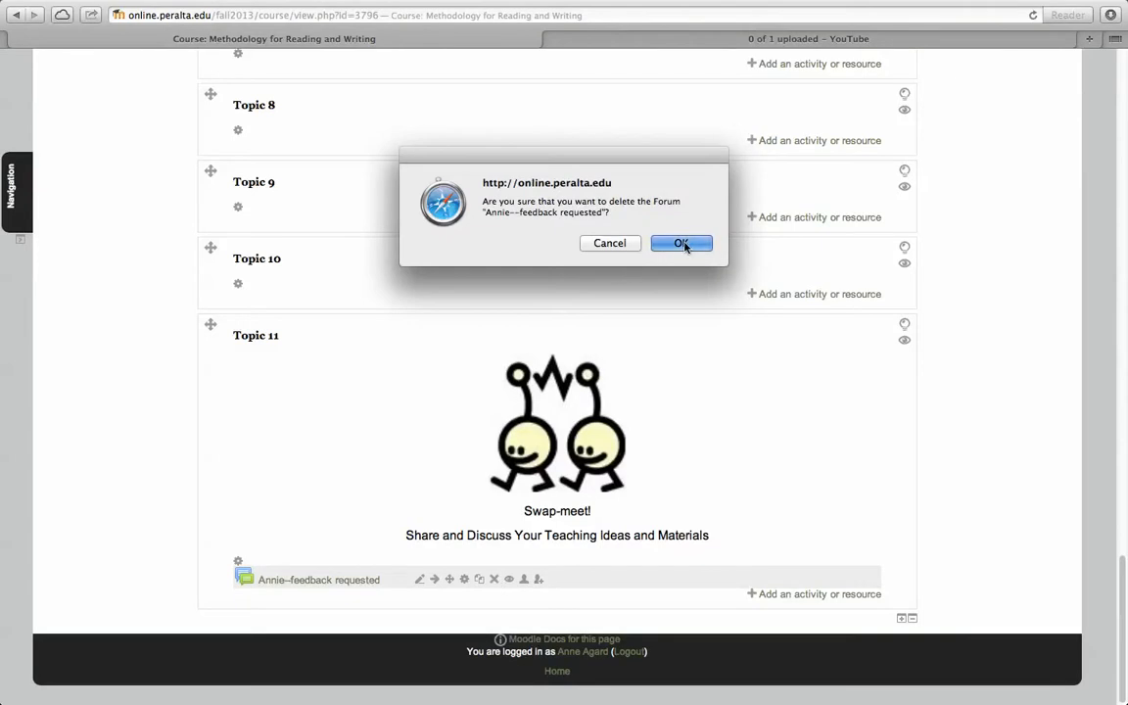
left_click(682, 242)
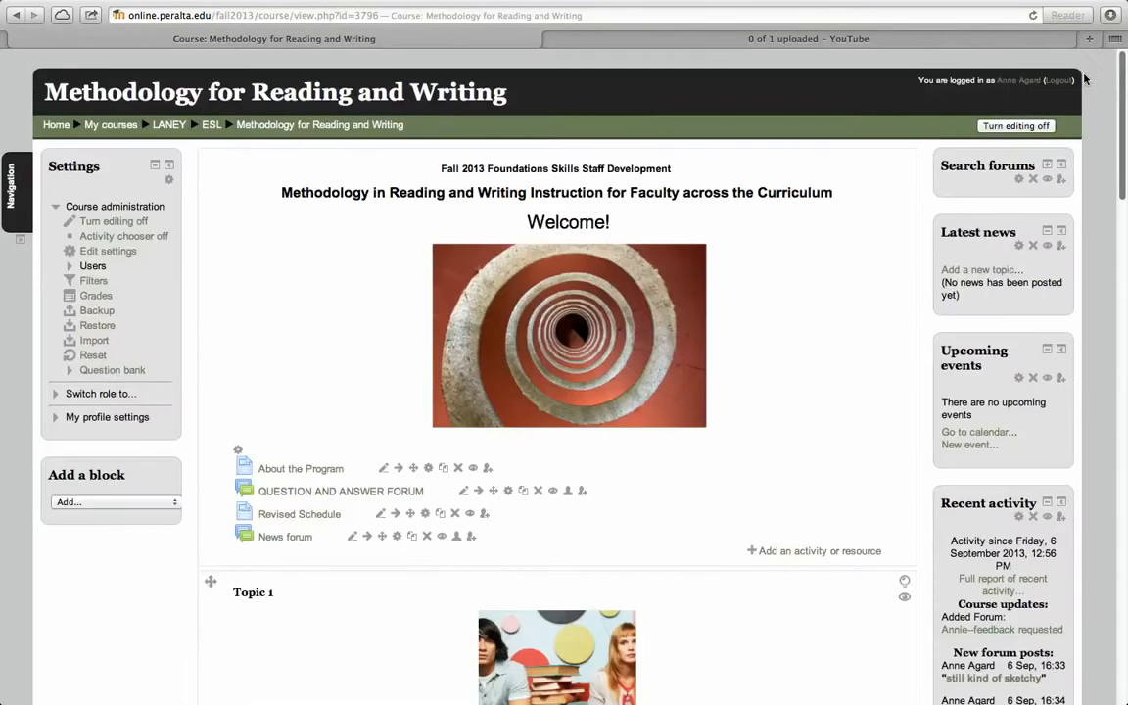
left_click(805, 8)
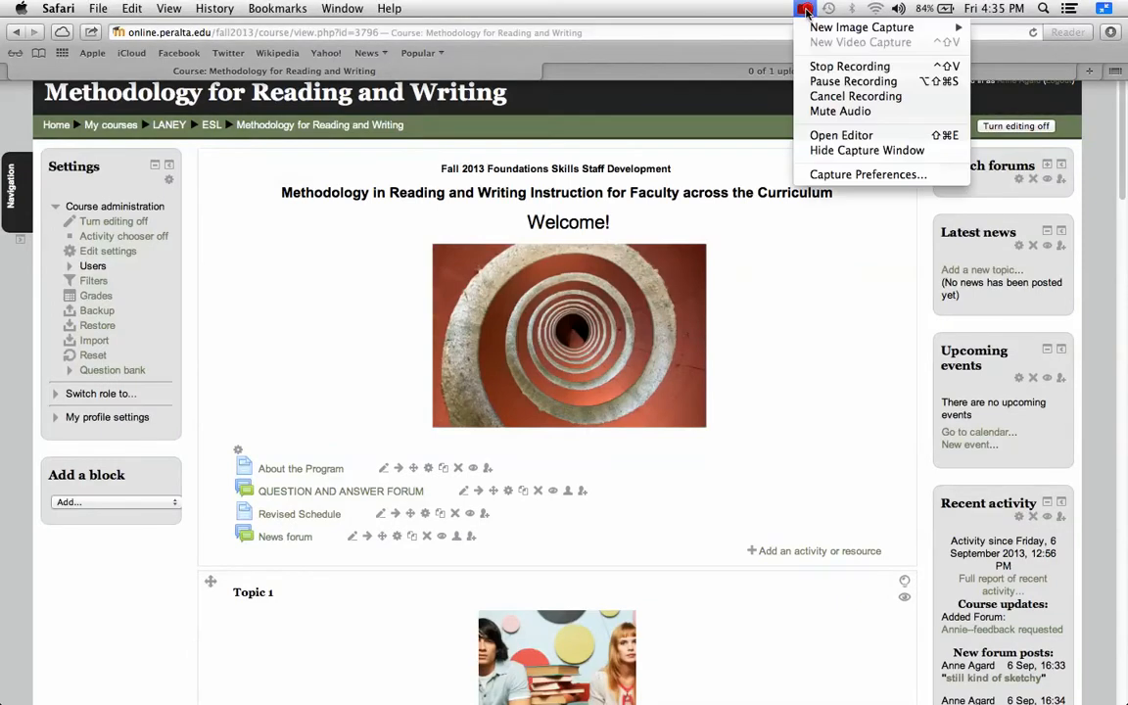
mouse_move(849, 66)
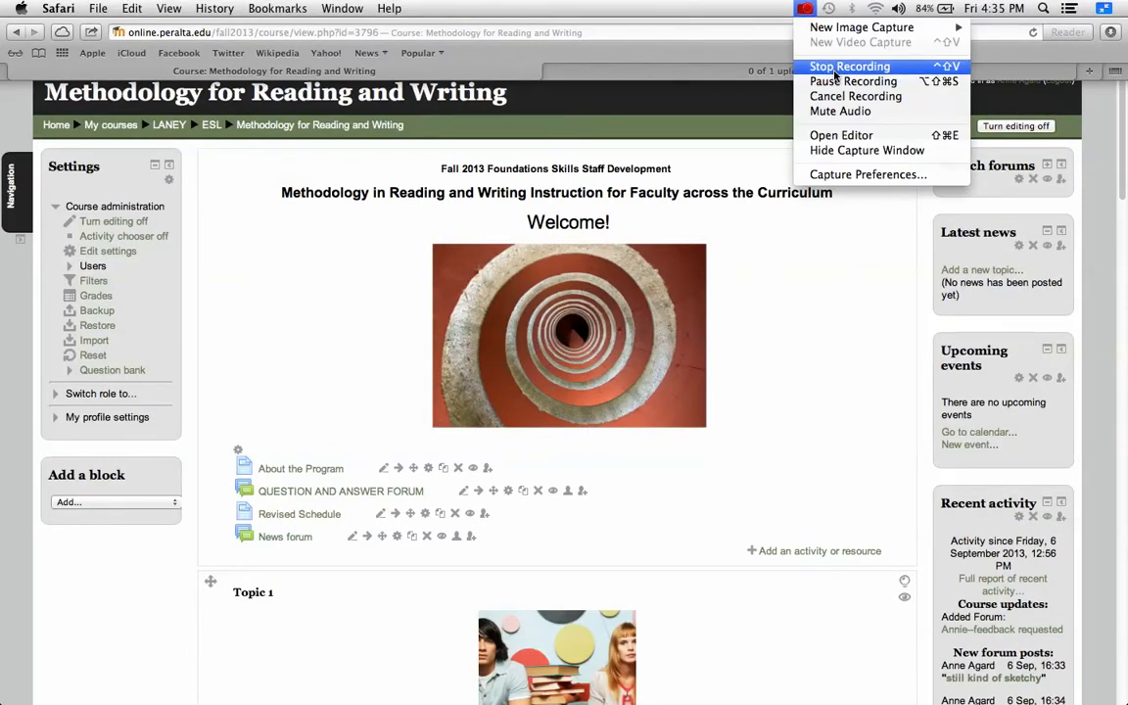